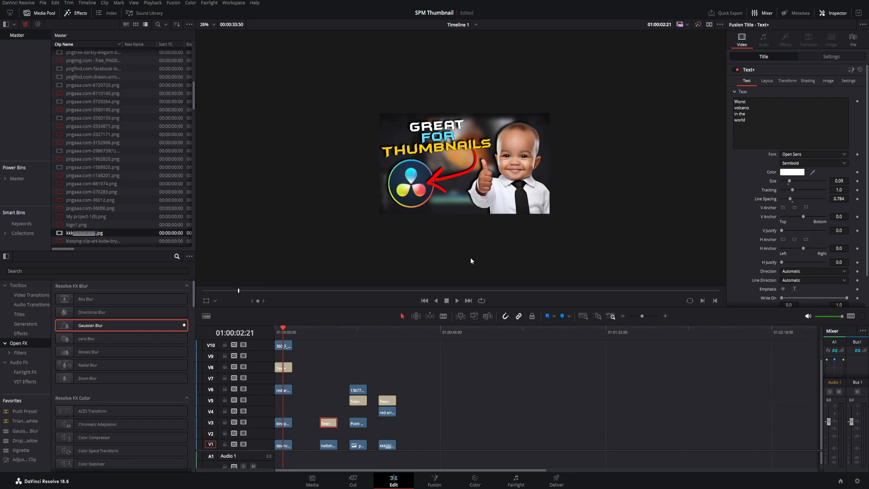
mouse_move(434, 199)
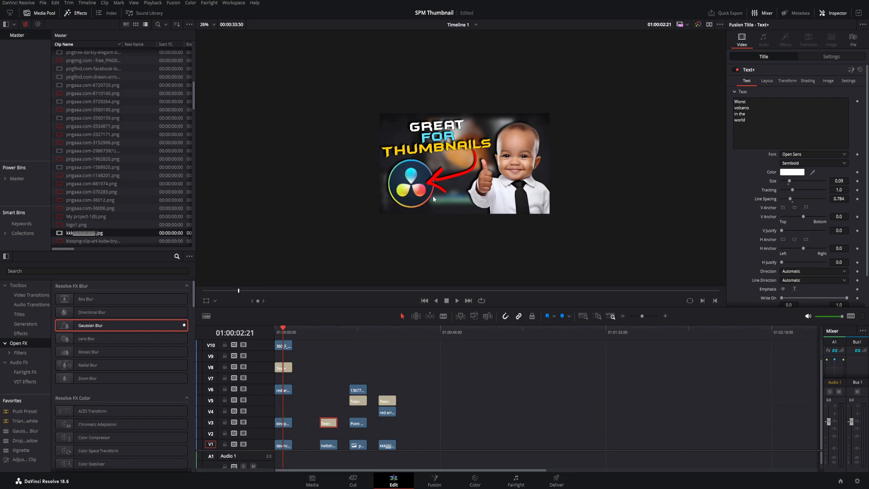
mouse_move(543, 197)
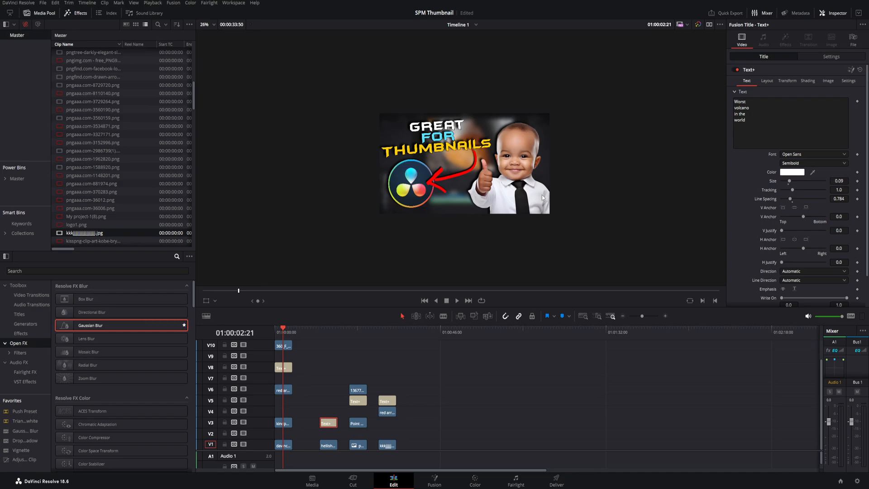
mouse_move(337, 342)
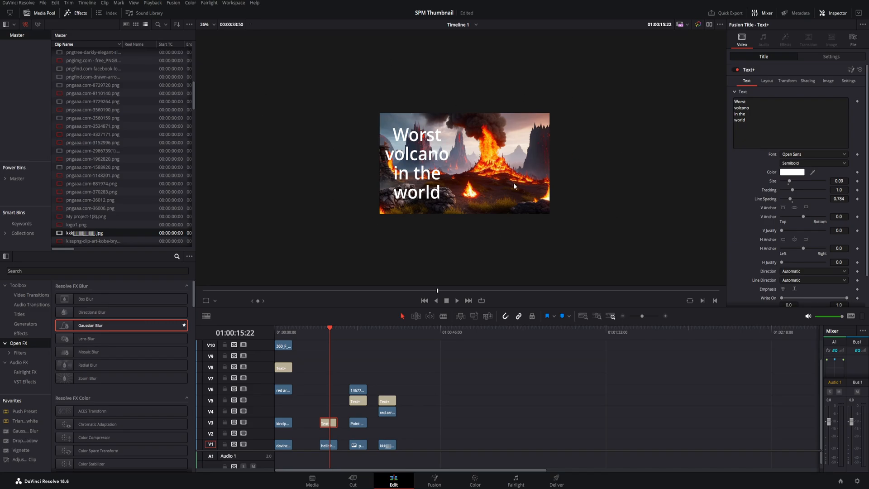
left_click(204, 25)
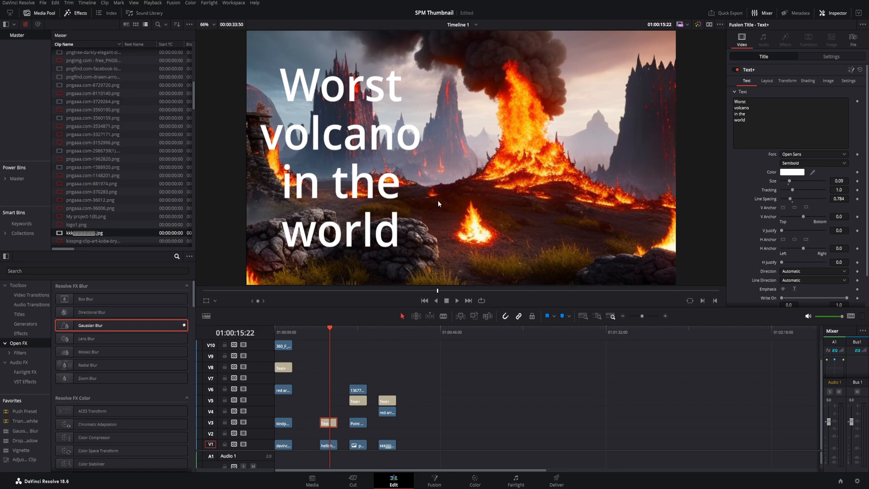
mouse_move(446, 198)
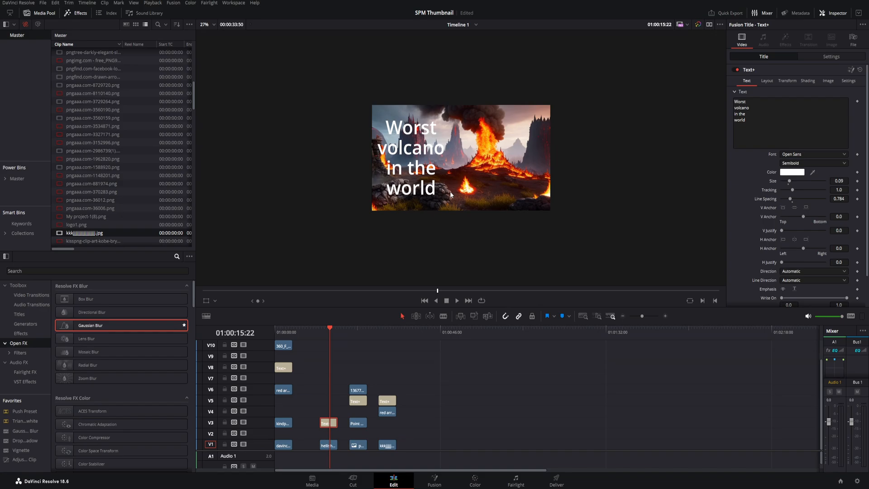
left_click(203, 24)
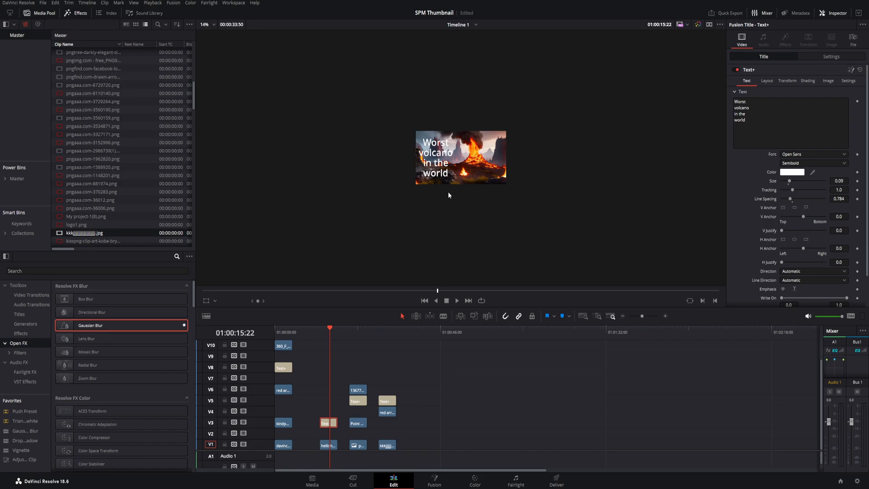
mouse_move(444, 196)
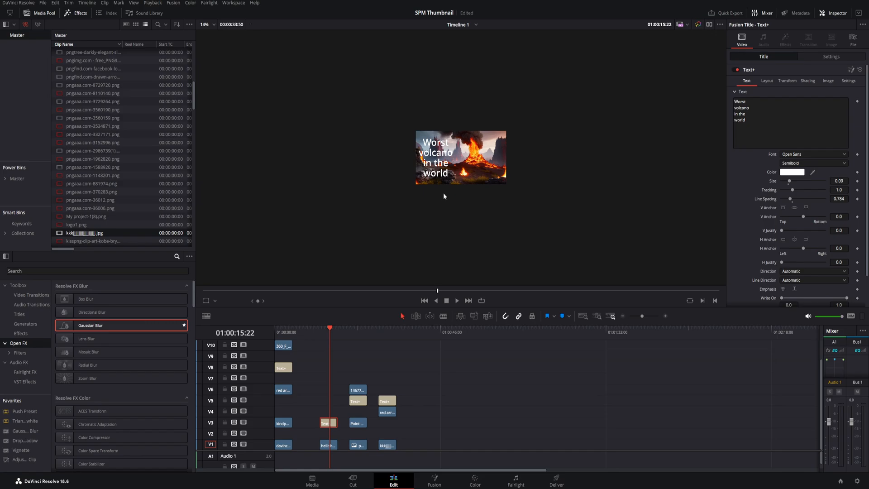
left_click(213, 24)
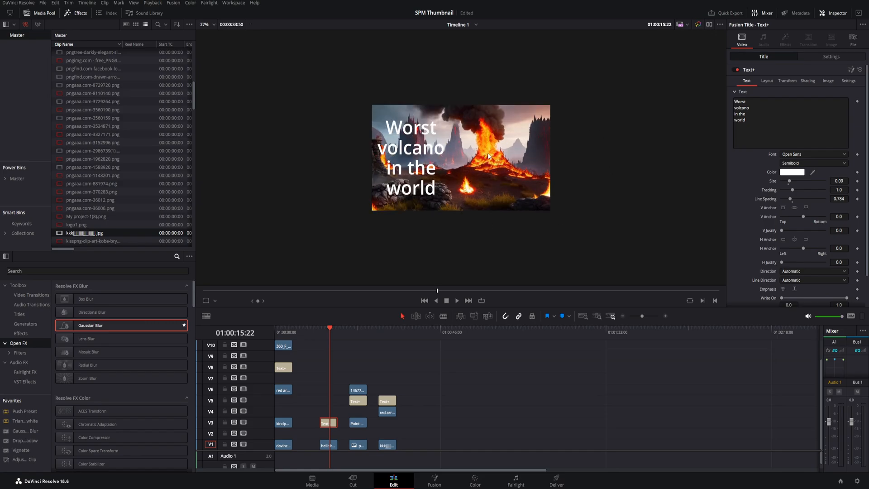
mouse_move(443, 154)
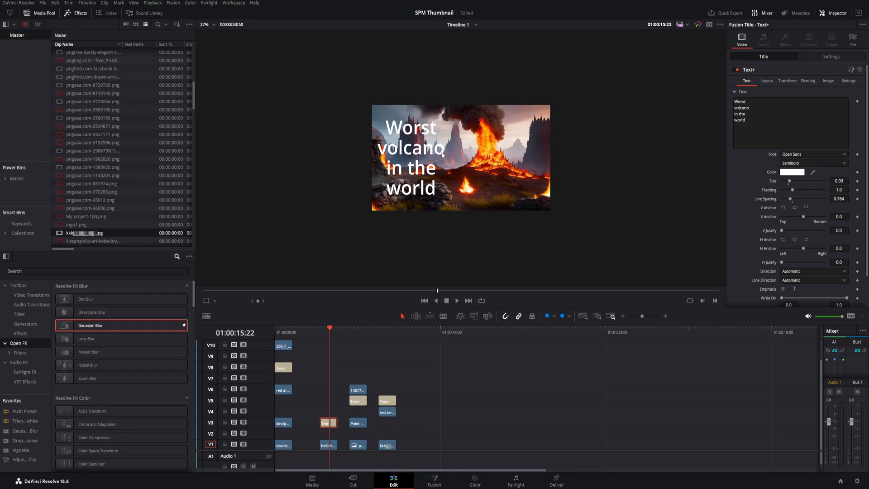
mouse_move(412, 180)
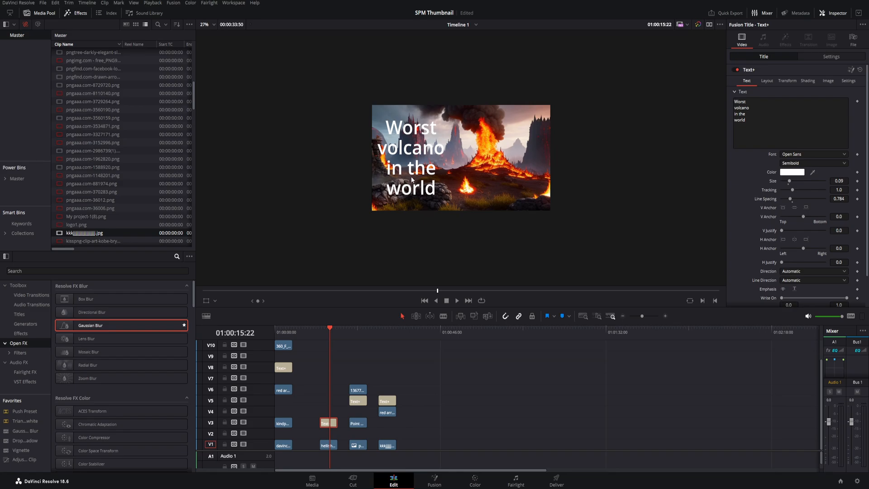
mouse_move(508, 181)
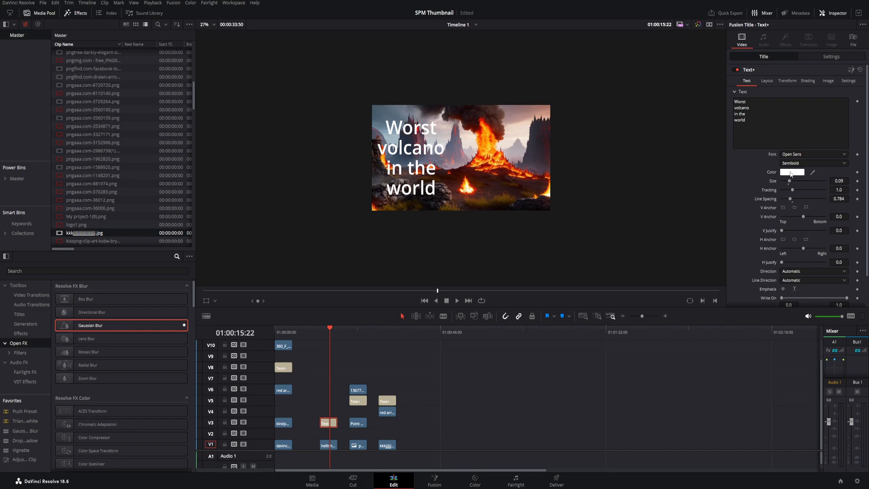
Change the 'Worst volcano in the world' title colour from white to yellow
left_click(792, 172)
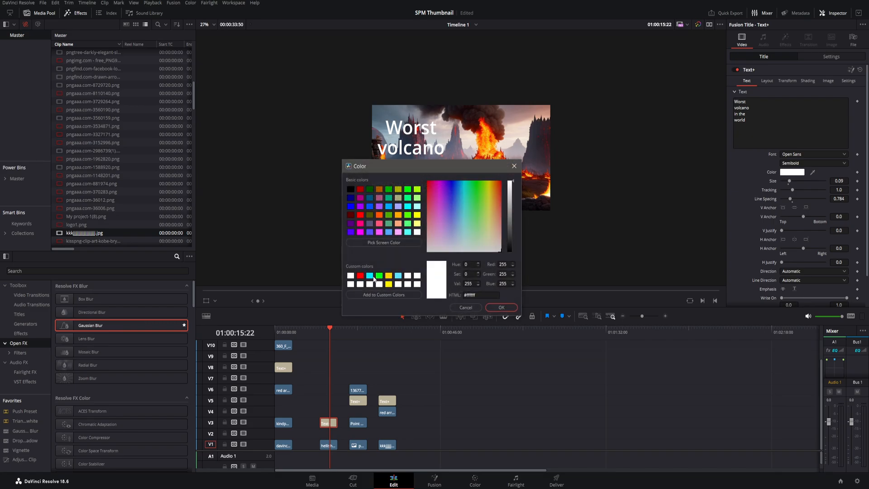
left_click(463, 183)
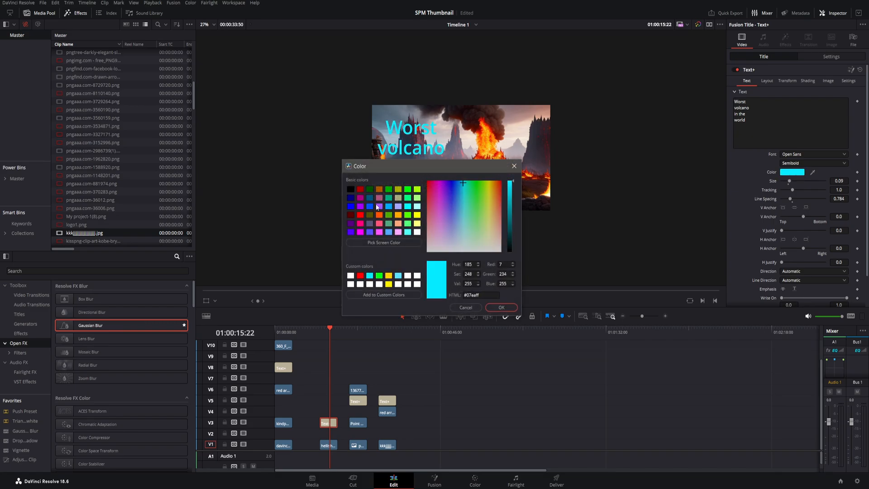
left_click(388, 283)
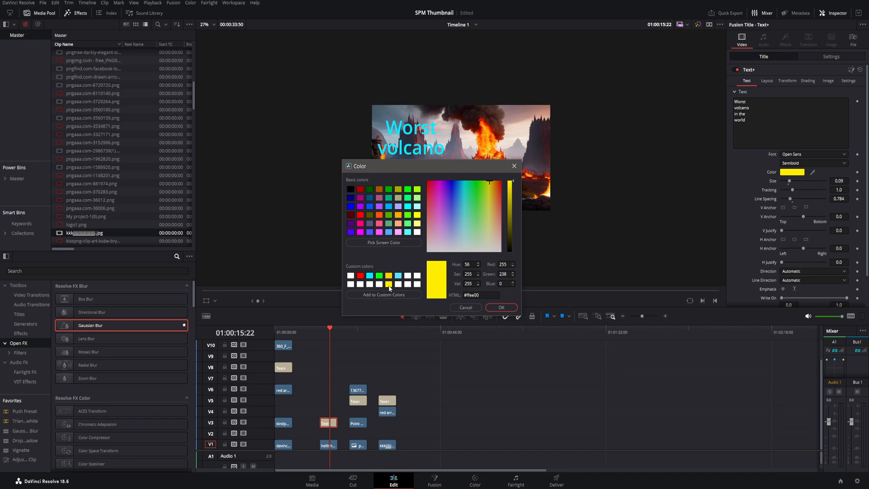
left_click(500, 307)
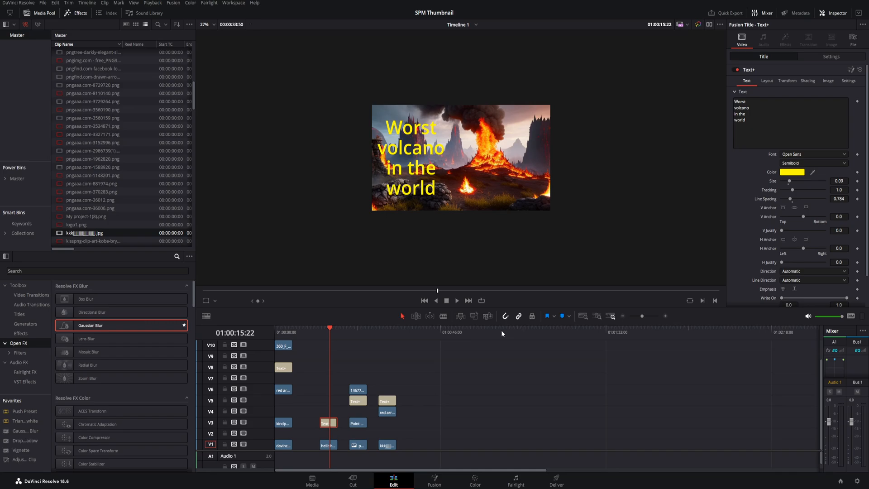
mouse_move(531, 274)
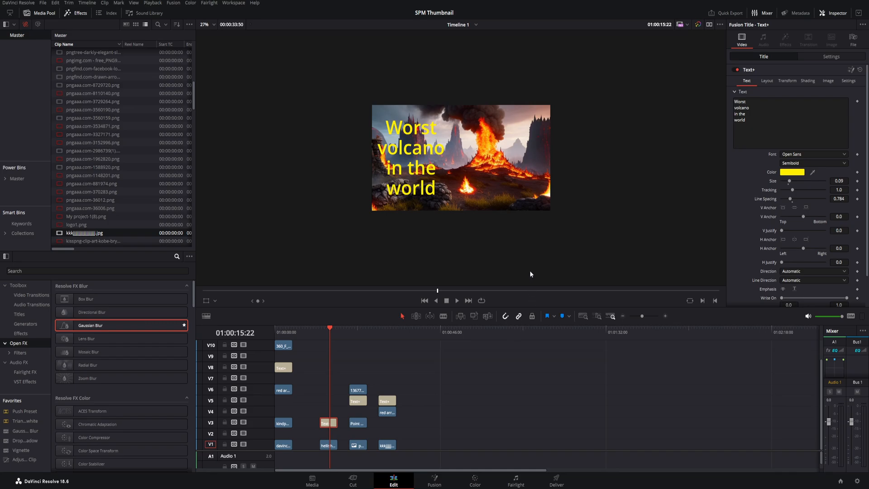
Reset the title colour to white and search Effects for 'dr'
left_click(792, 172)
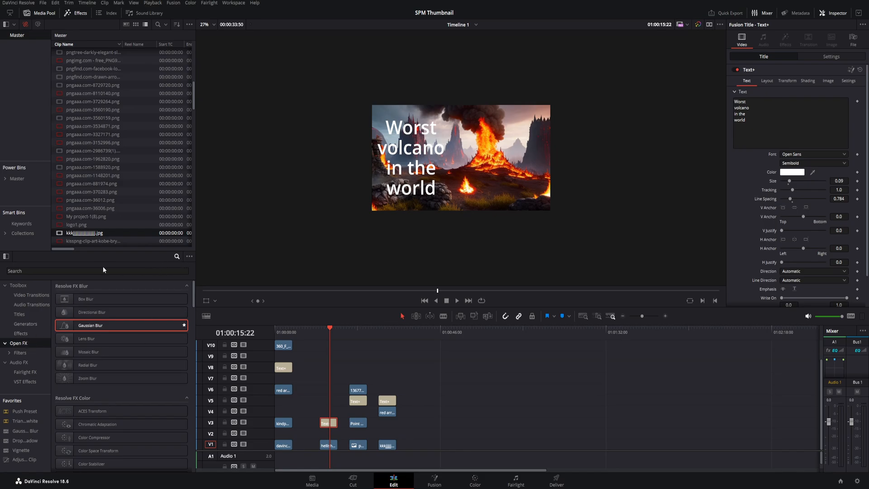
type("d")
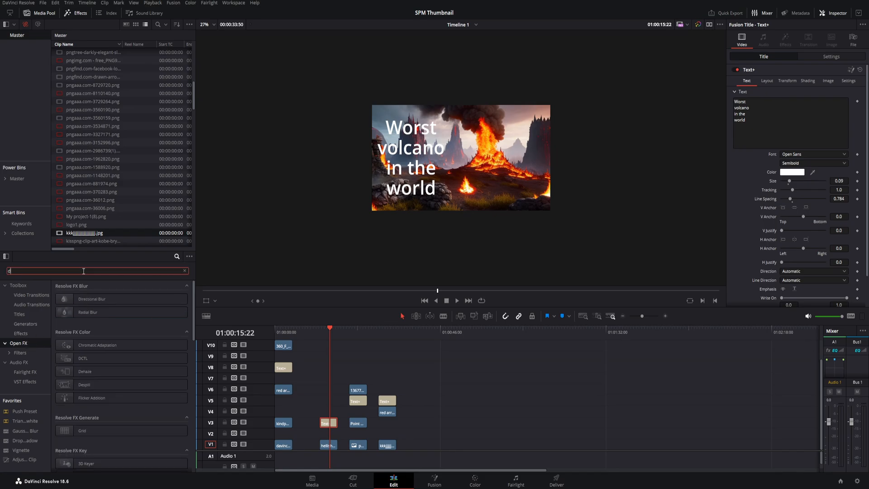
type("r")
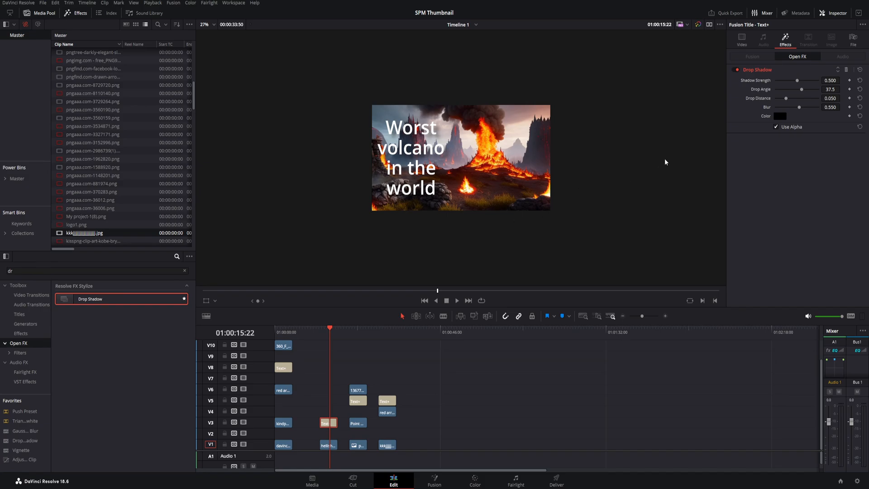
Raise the title's Drop Shadow strength to full and reduce its distance and blur
left_click_drag(797, 80, 800, 79)
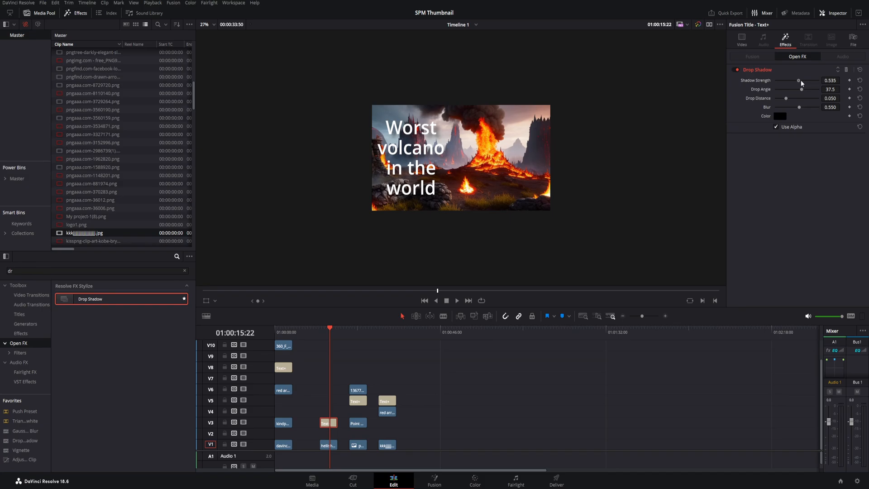
left_click_drag(798, 81, 802, 81)
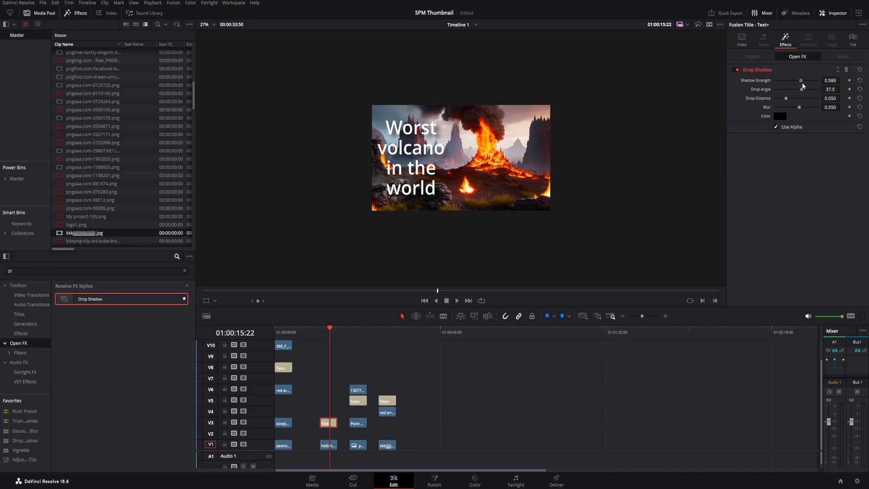
left_click_drag(802, 80, 813, 80)
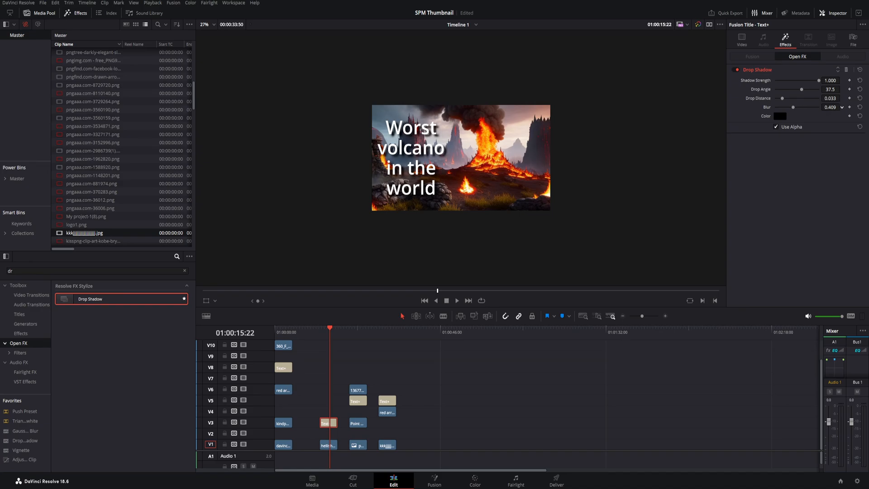
left_click_drag(798, 107, 790, 107)
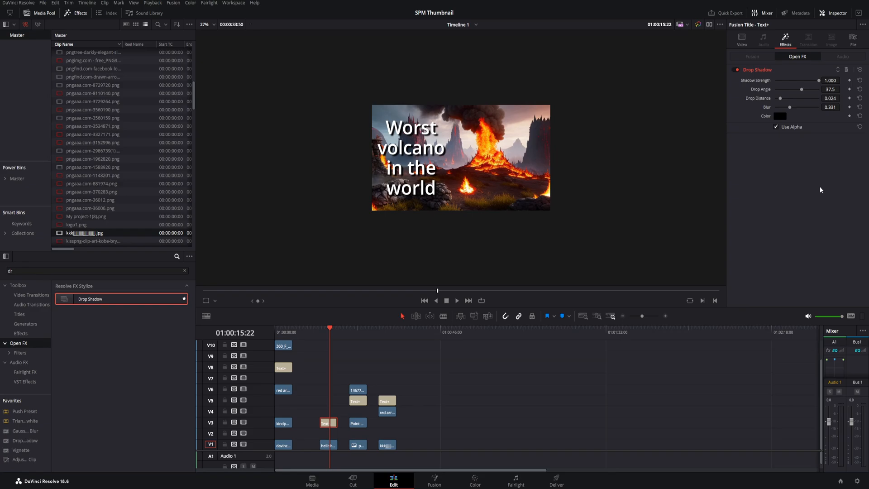
mouse_move(693, 216)
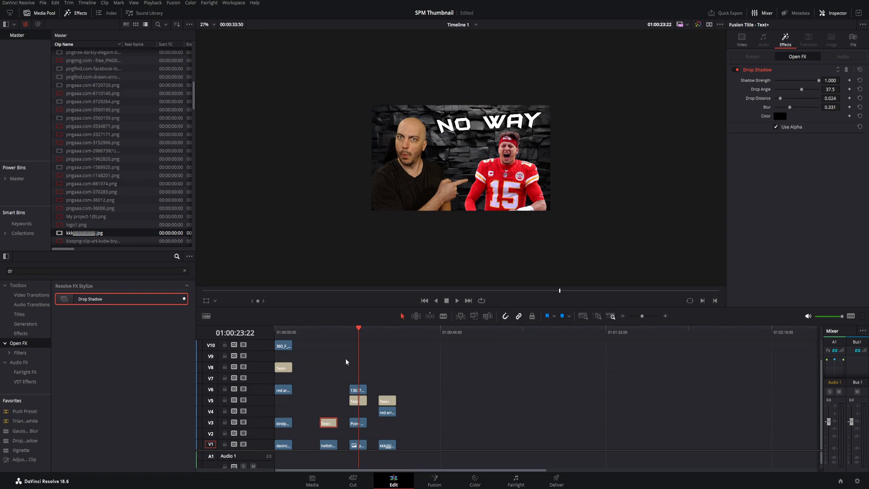
mouse_move(309, 368)
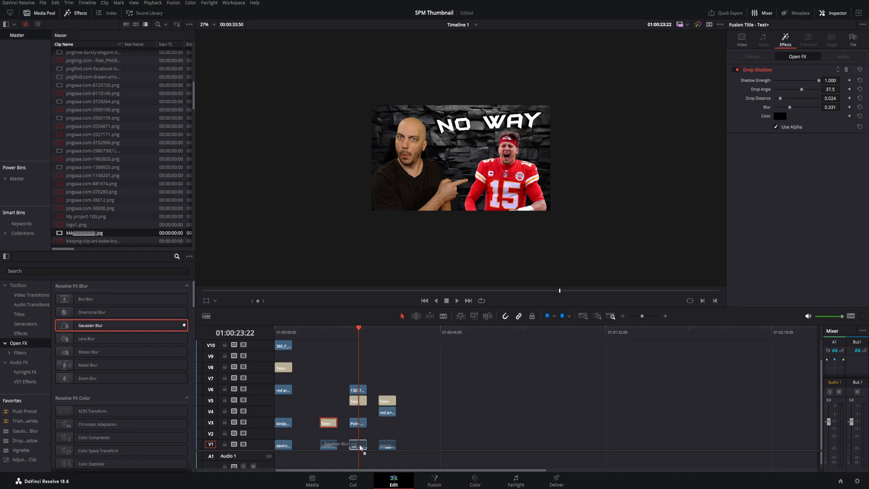
Apply Gaussian Blur to the background clip and set its strength to about 0.54
left_click(358, 444)
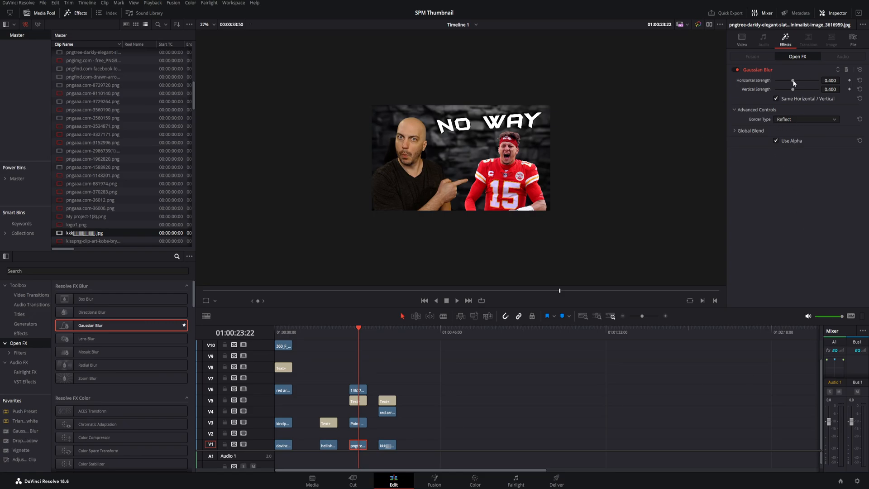
left_click_drag(794, 81, 804, 82)
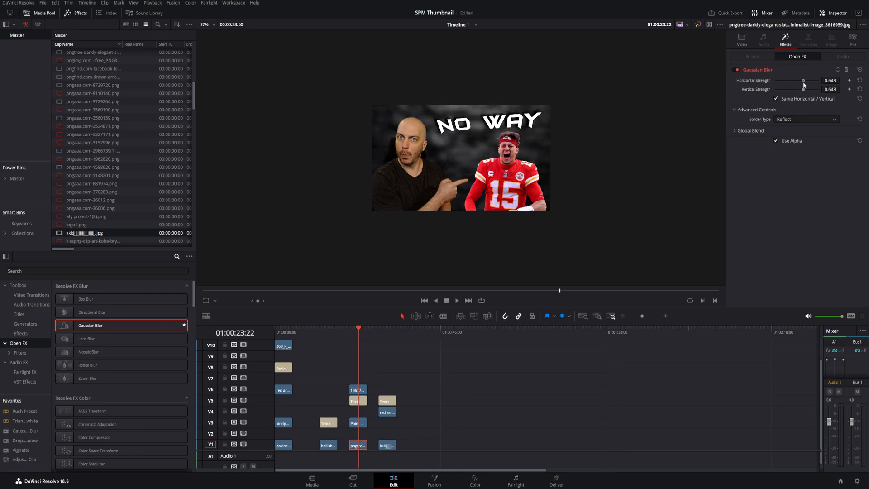
left_click_drag(804, 81, 800, 80)
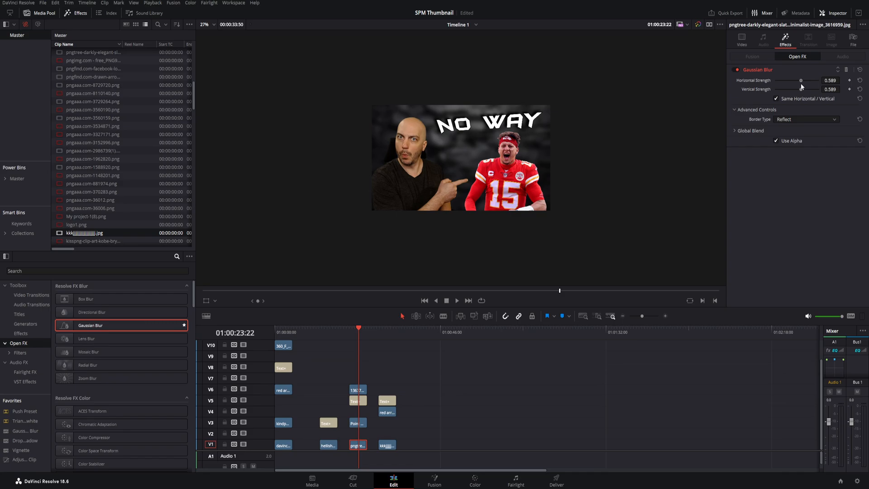
left_click_drag(801, 81, 797, 80)
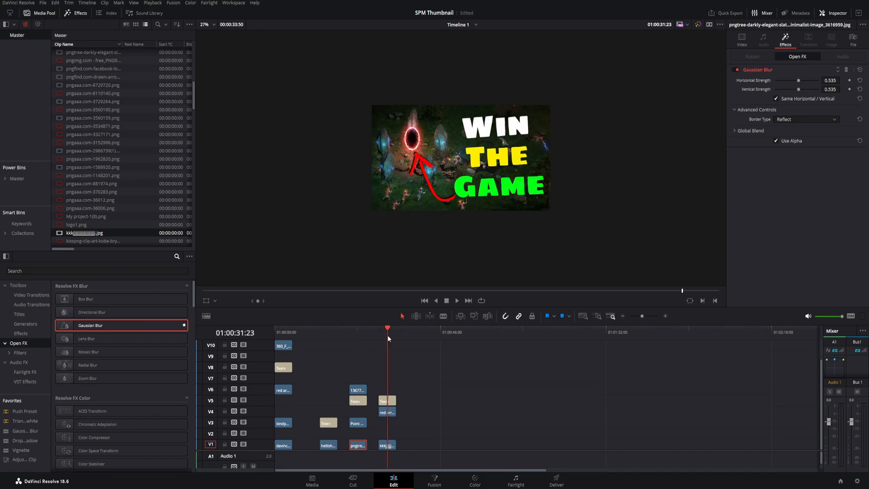
mouse_move(385, 346)
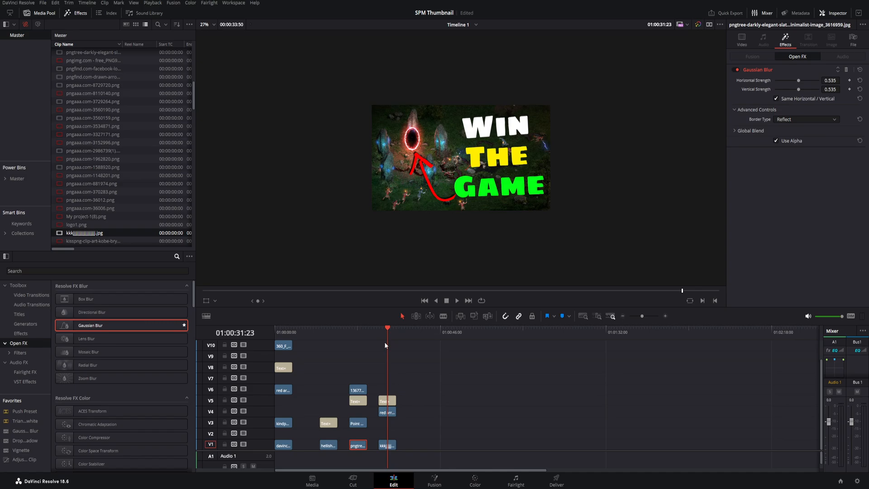
mouse_move(419, 358)
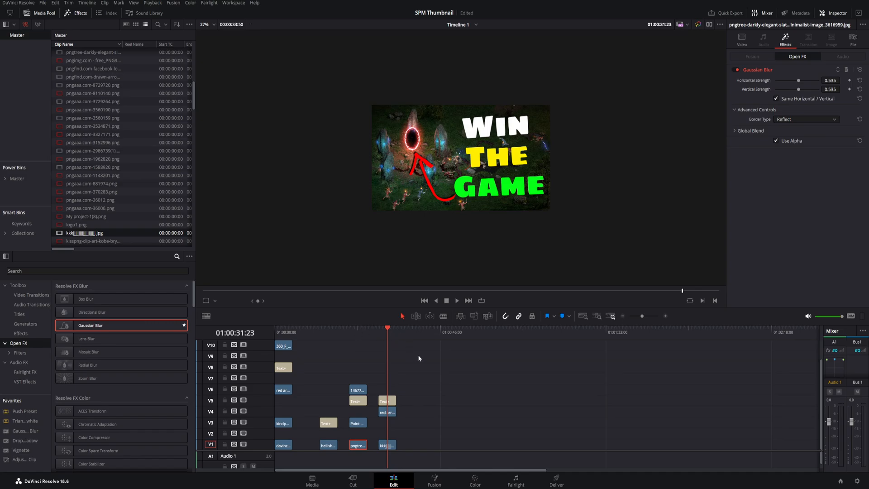
mouse_move(528, 143)
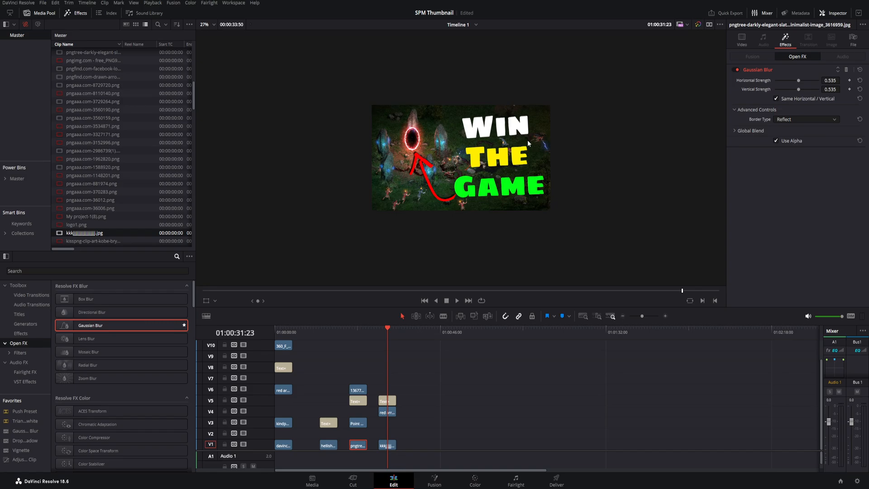
mouse_move(546, 176)
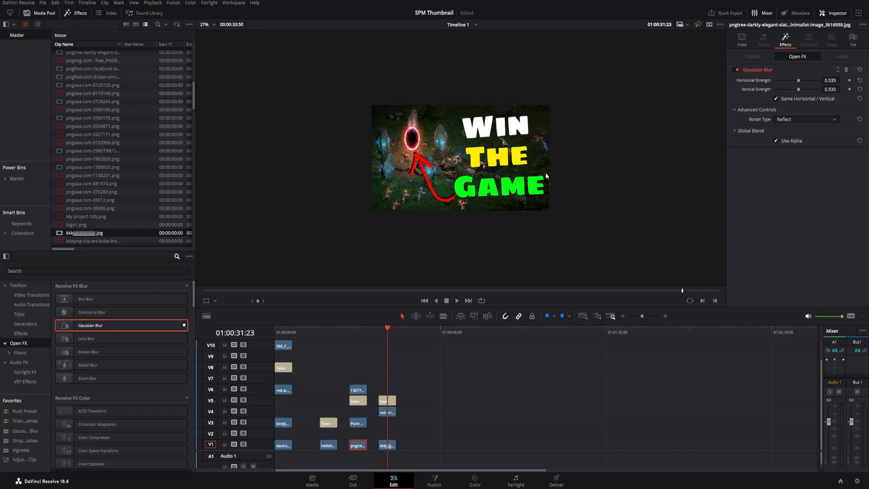
Select the WIN THE GAME Text+ title clip on the timeline
left_click(386, 400)
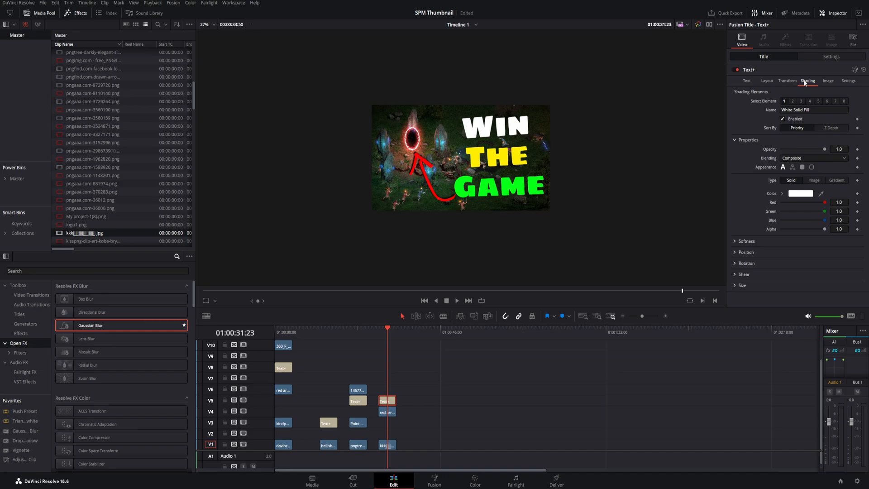
mouse_move(822, 83)
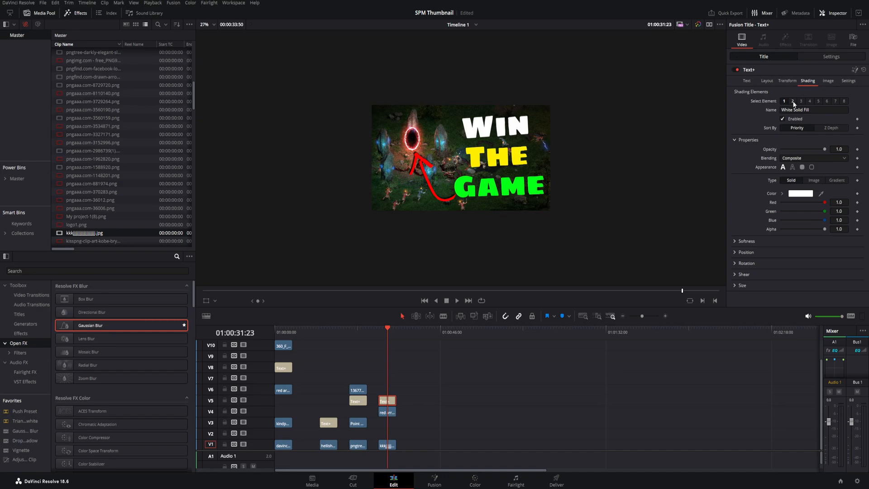
Enable the title's Red Outline element and thicken it to about 0.047
left_click(783, 101)
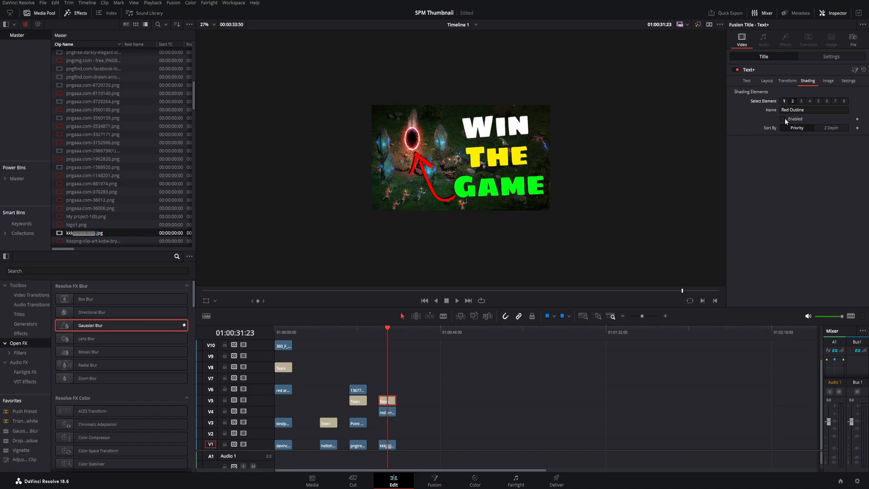
left_click(784, 119)
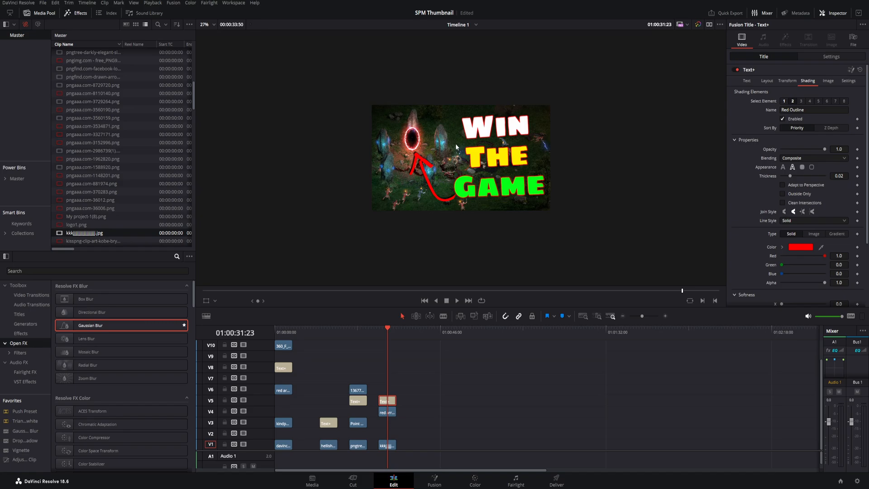
mouse_move(760, 178)
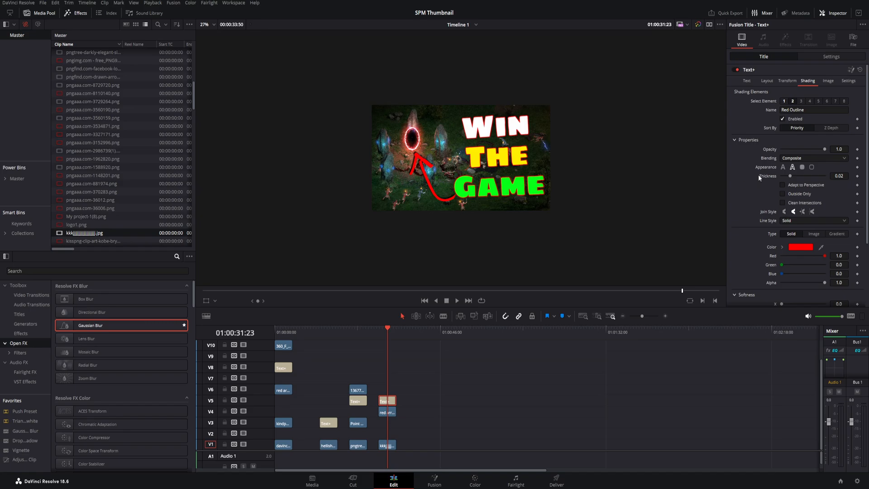
left_click_drag(782, 176, 794, 175)
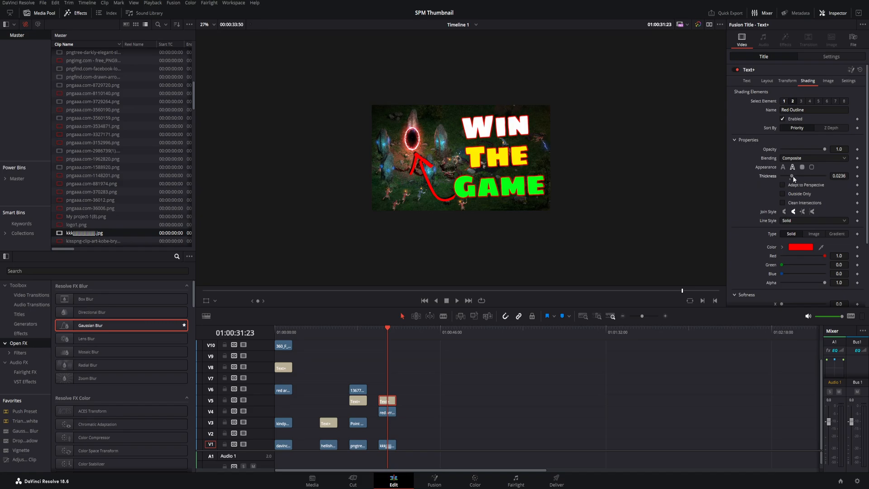
left_click_drag(793, 177, 804, 176)
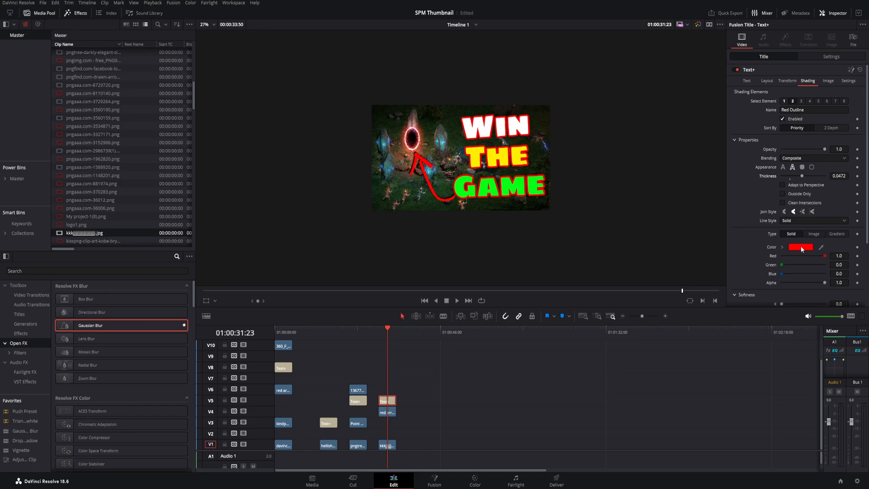
Set the title outline colour to black
left_click(800, 247)
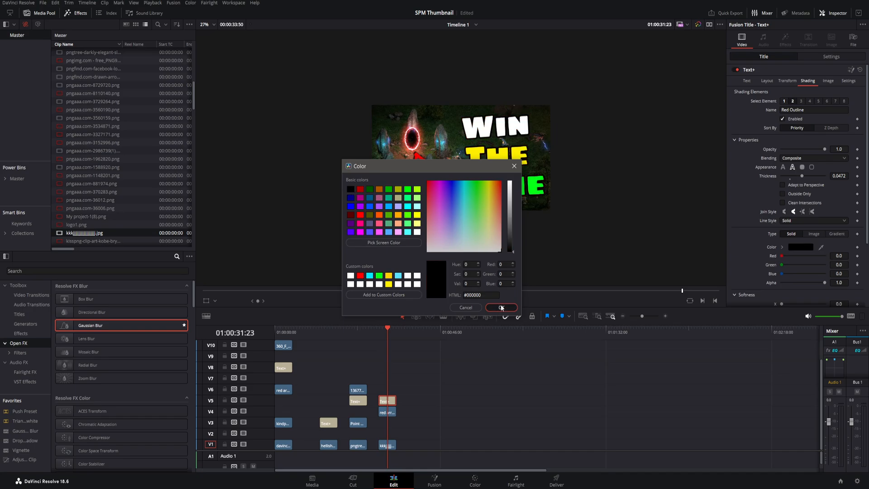
left_click(500, 308)
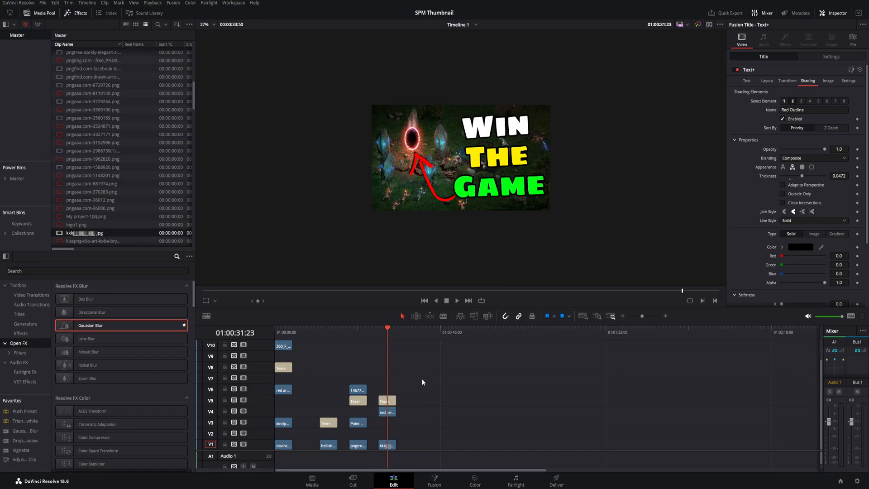
mouse_move(400, 316)
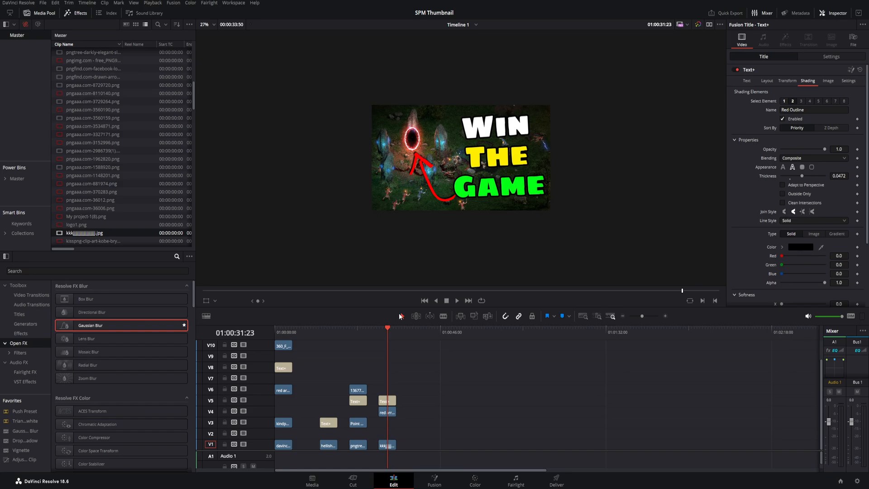
mouse_move(412, 142)
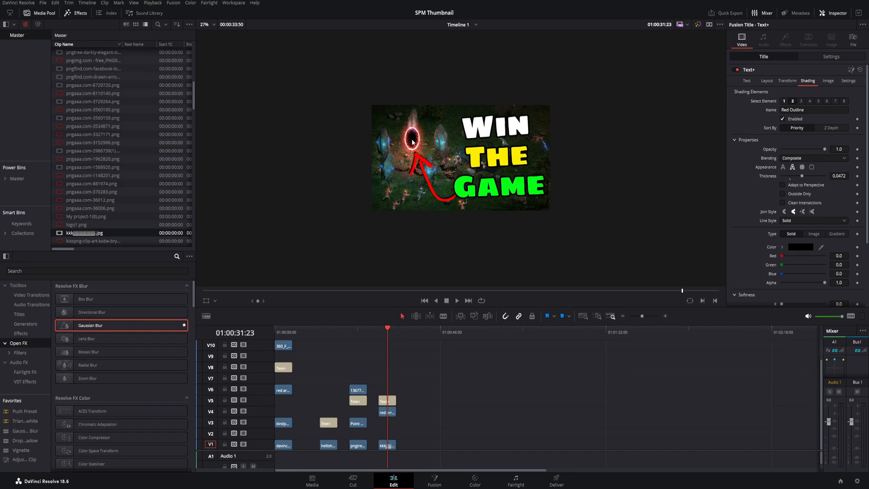
mouse_move(488, 105)
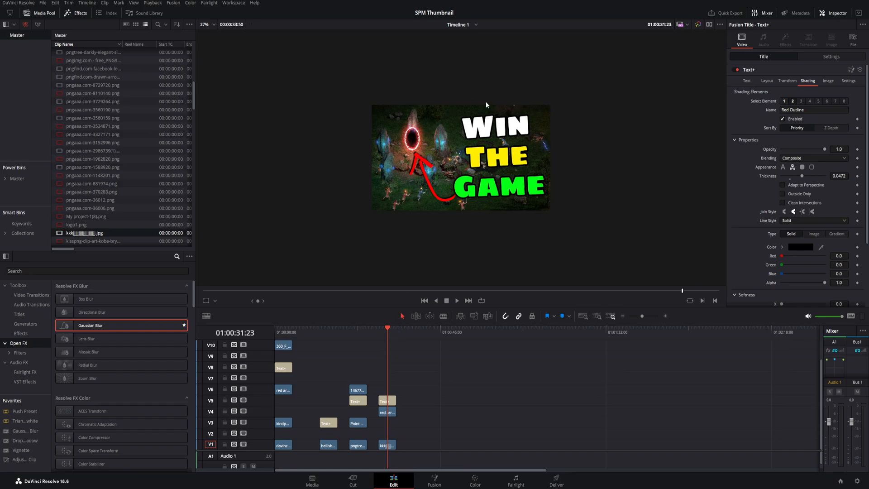
mouse_move(444, 211)
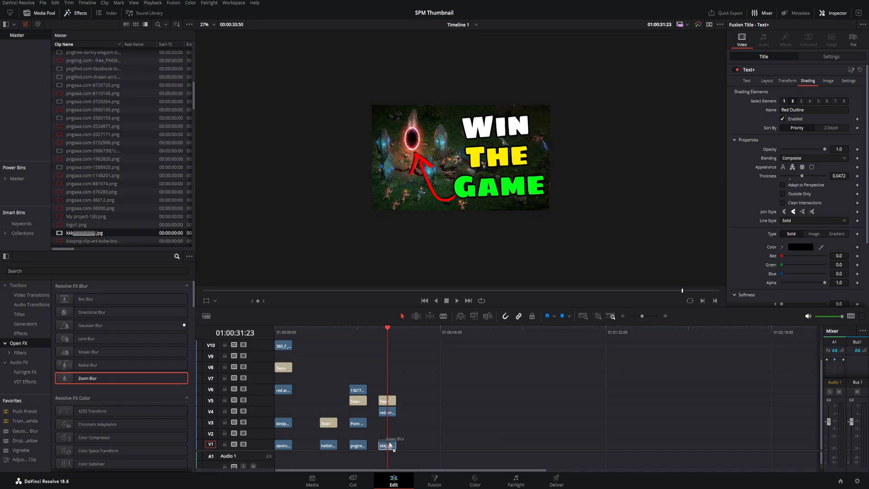
Apply Zoom Blur to the background and move its centre onto the portal ring
left_click(388, 445)
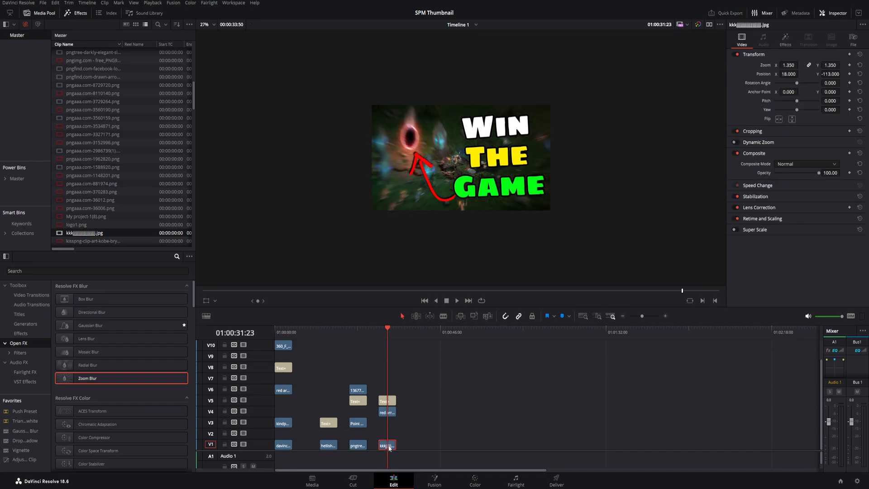
mouse_move(382, 427)
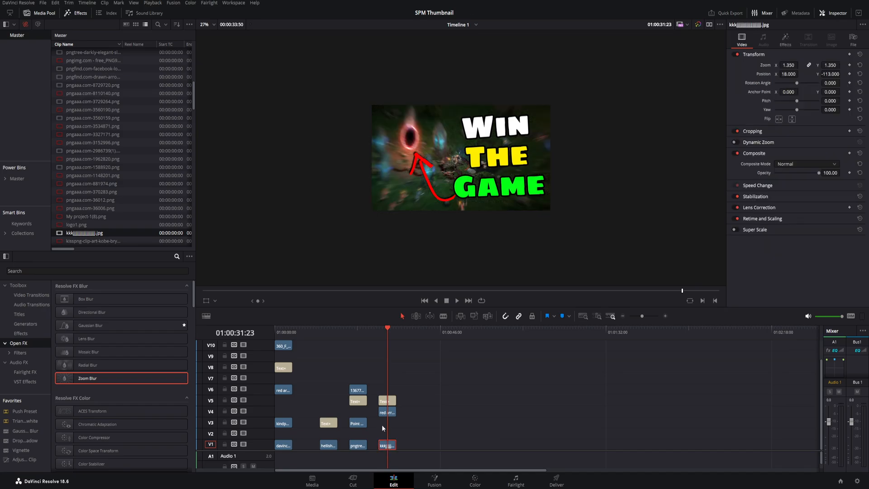
mouse_move(388, 146)
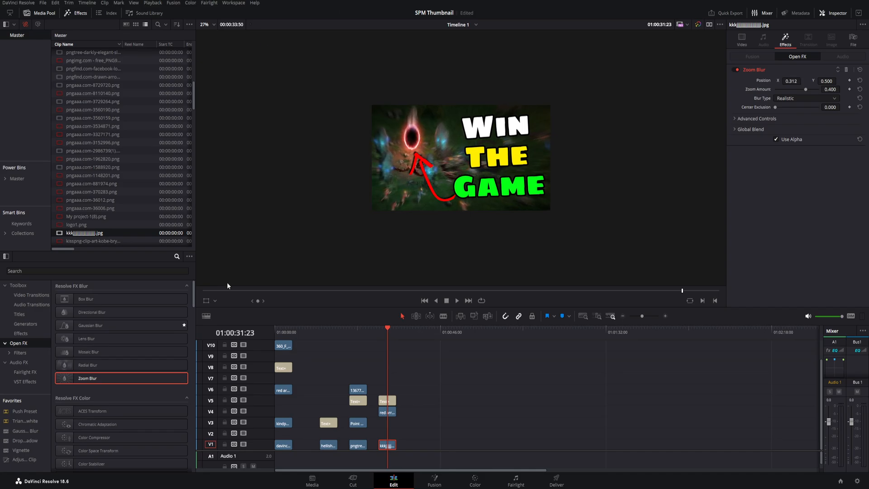
left_click(215, 300)
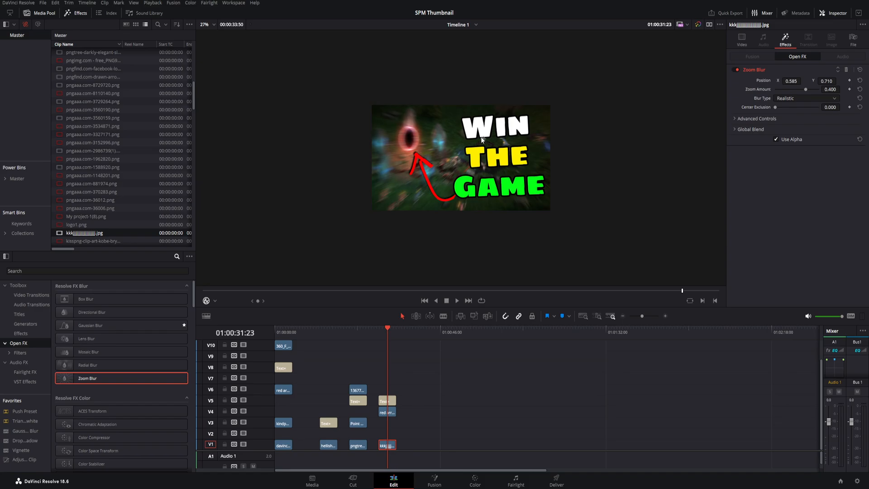
left_click_drag(480, 138, 410, 139)
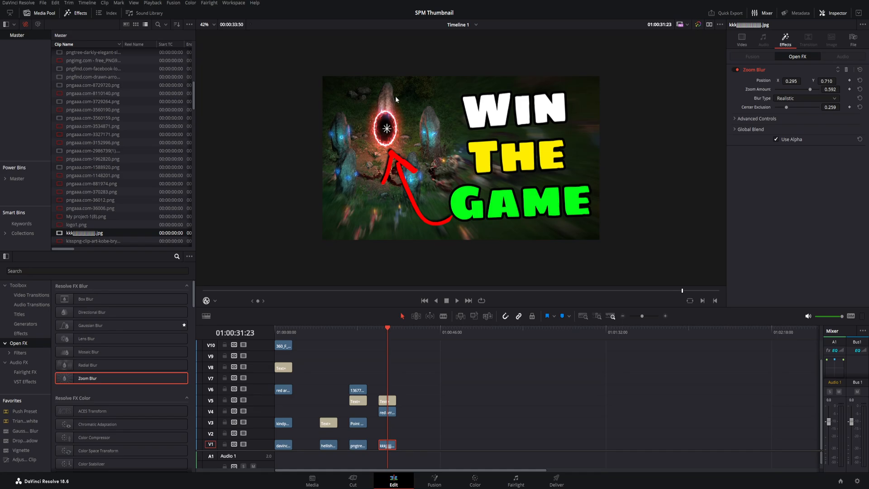
mouse_move(407, 117)
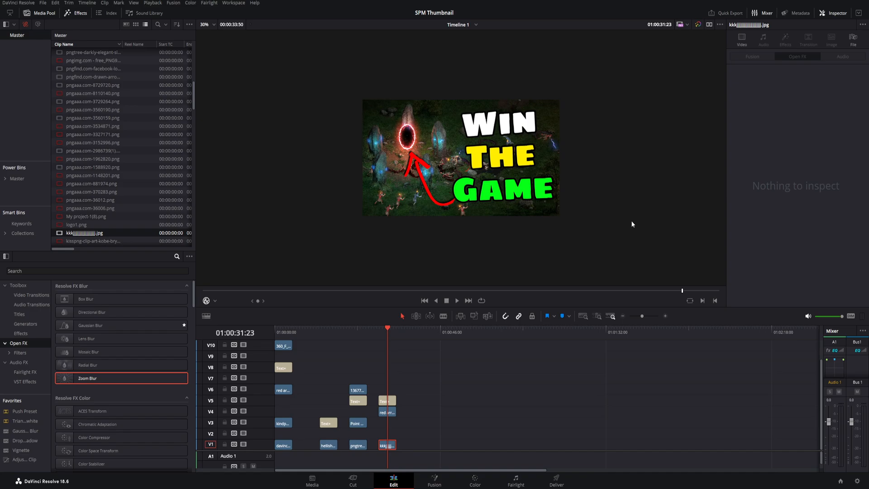
mouse_move(508, 167)
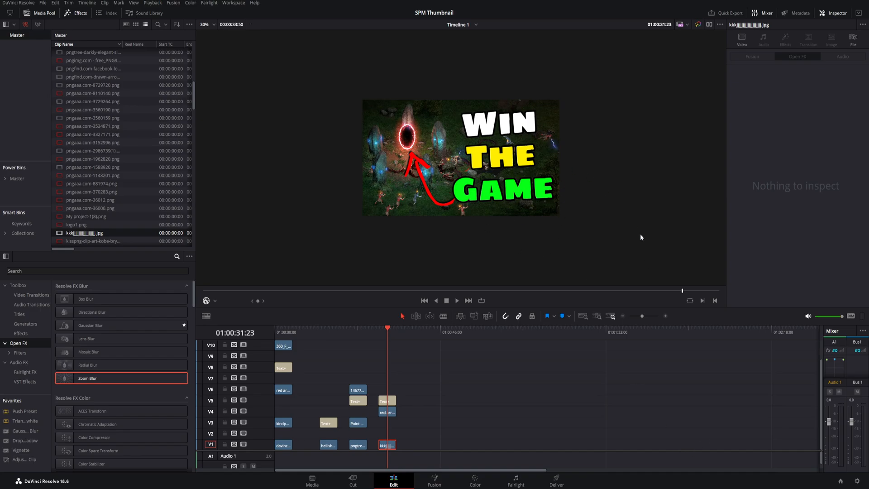
mouse_move(603, 232)
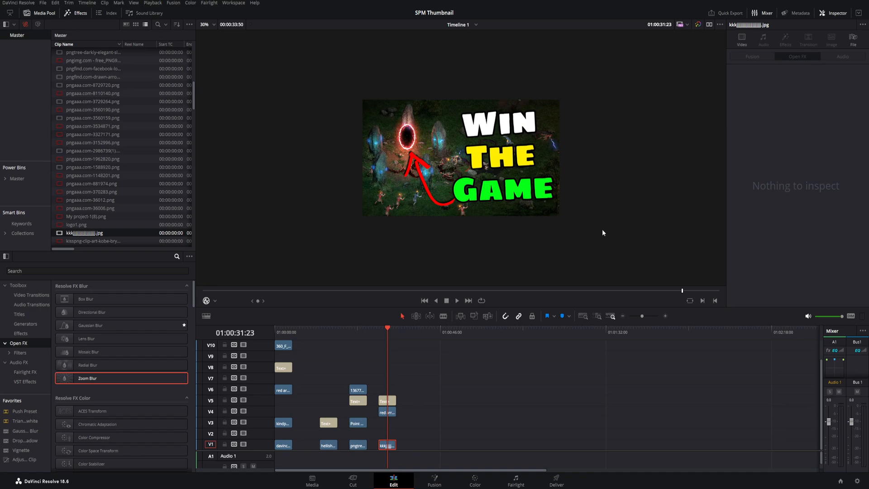
mouse_move(57, 278)
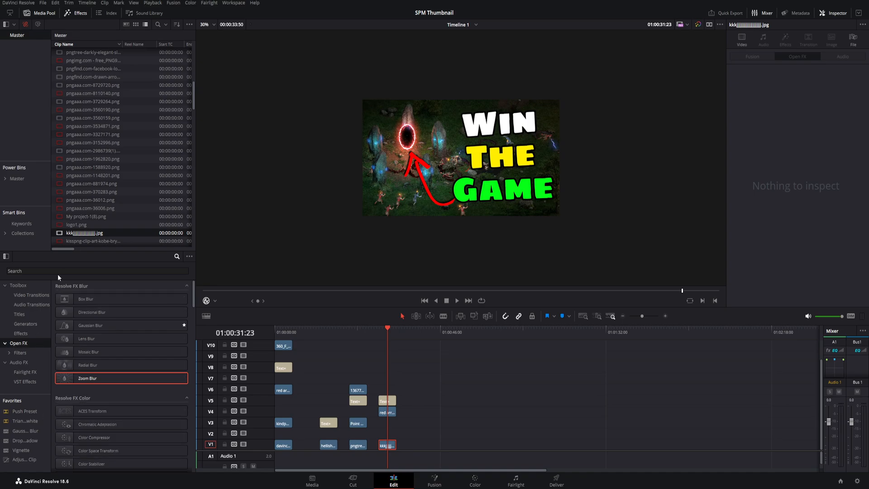
Set the Vignette's Operating Mode to Advanced and its Size to about 0.681
type("vi")
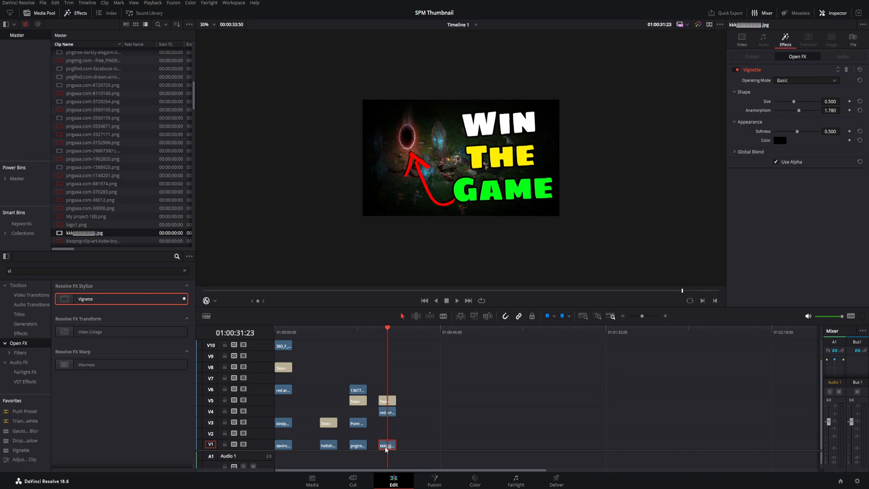
mouse_move(590, 232)
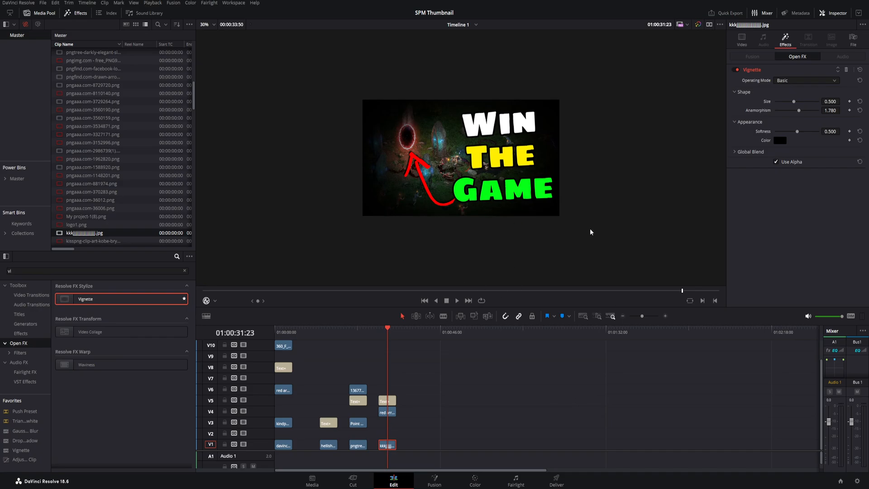
left_click(807, 80)
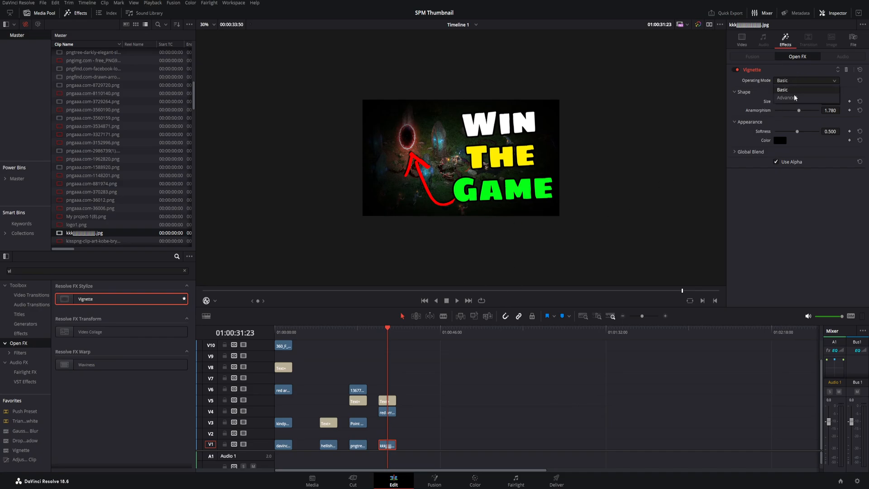
left_click(786, 97)
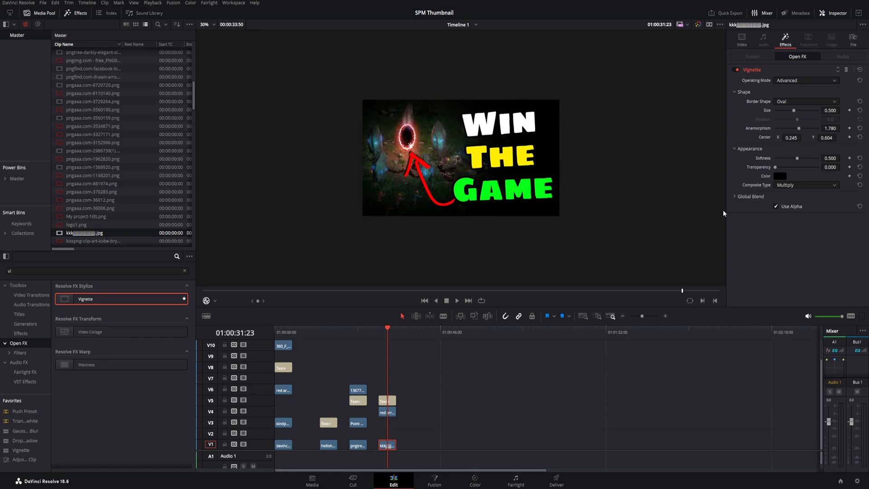
left_click_drag(794, 111, 808, 111)
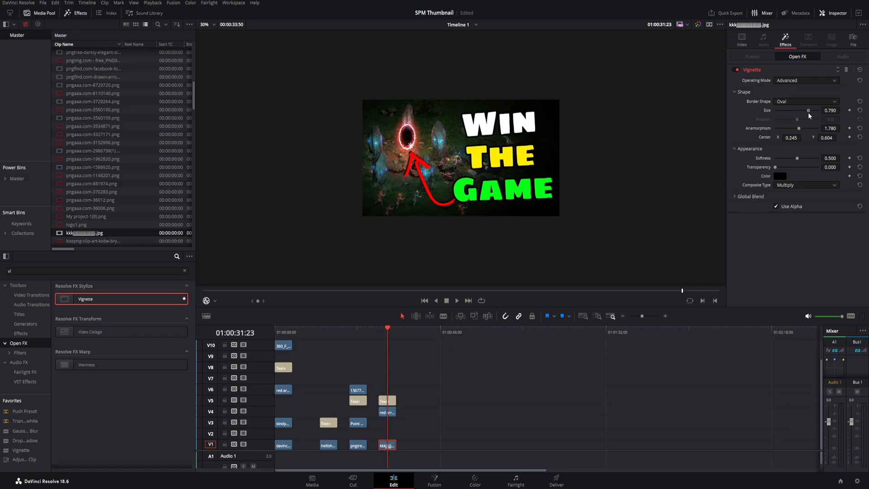
left_click_drag(808, 110, 802, 110)
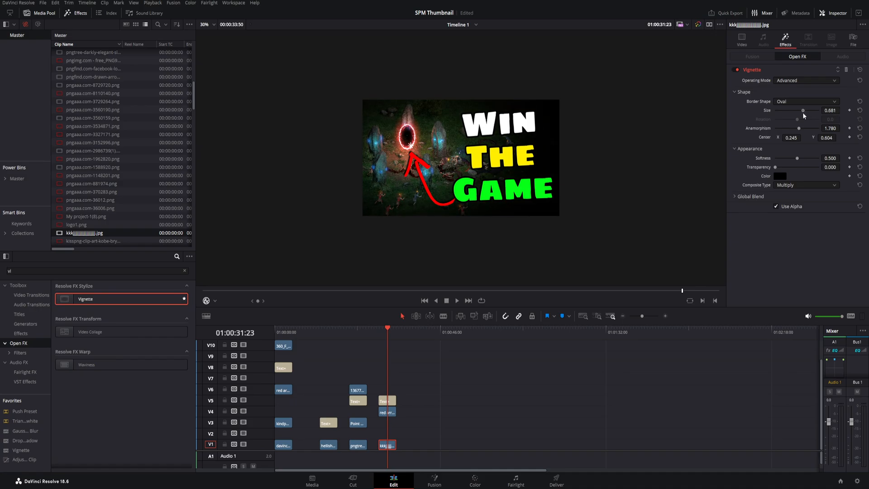
mouse_move(546, 118)
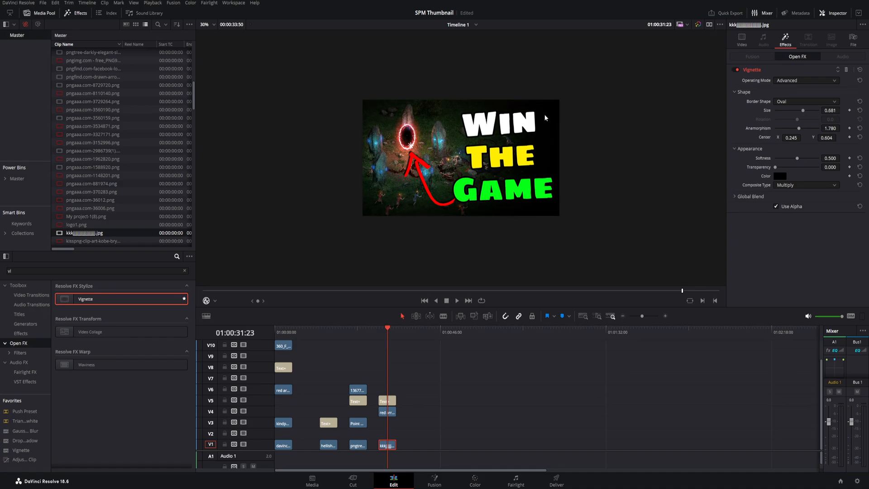
mouse_move(405, 158)
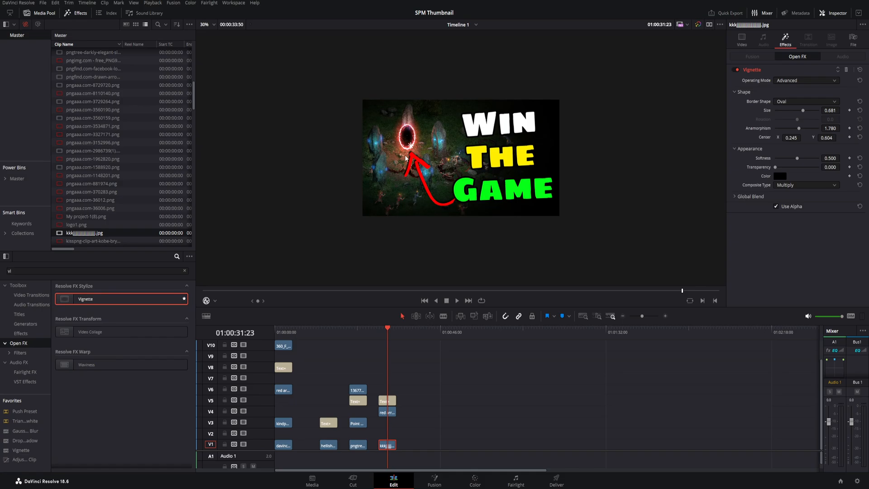
mouse_move(455, 169)
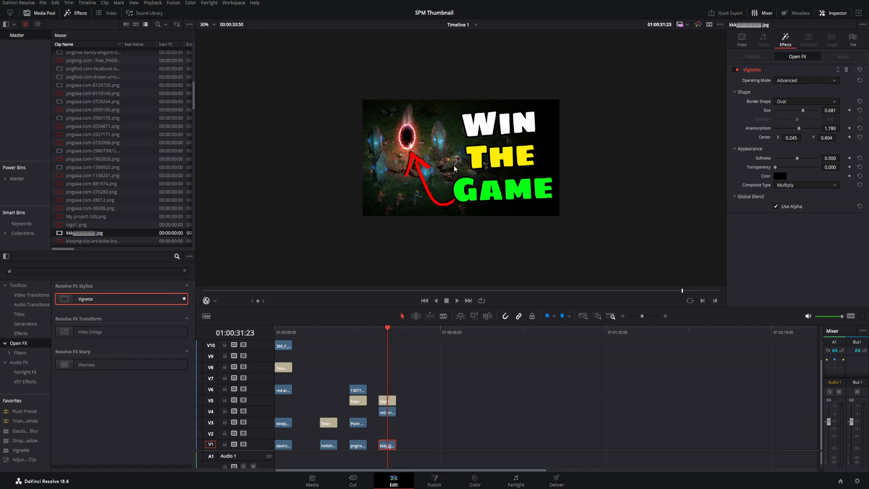
mouse_move(462, 165)
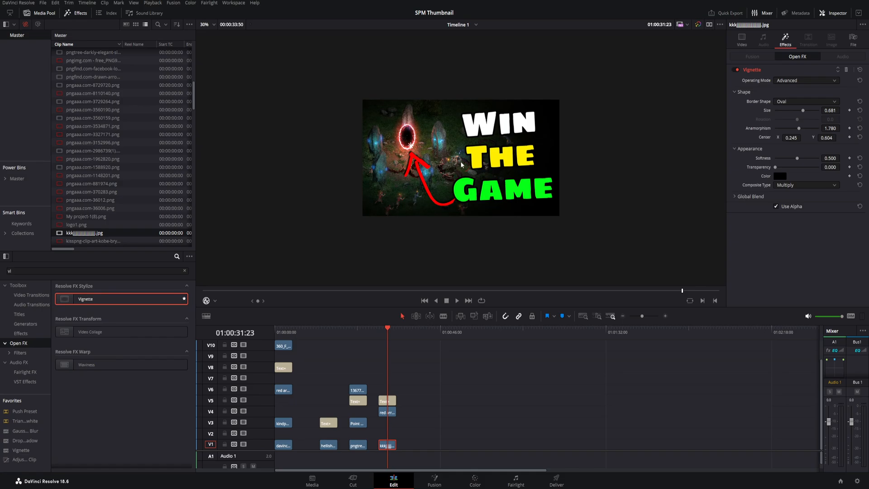
mouse_move(521, 131)
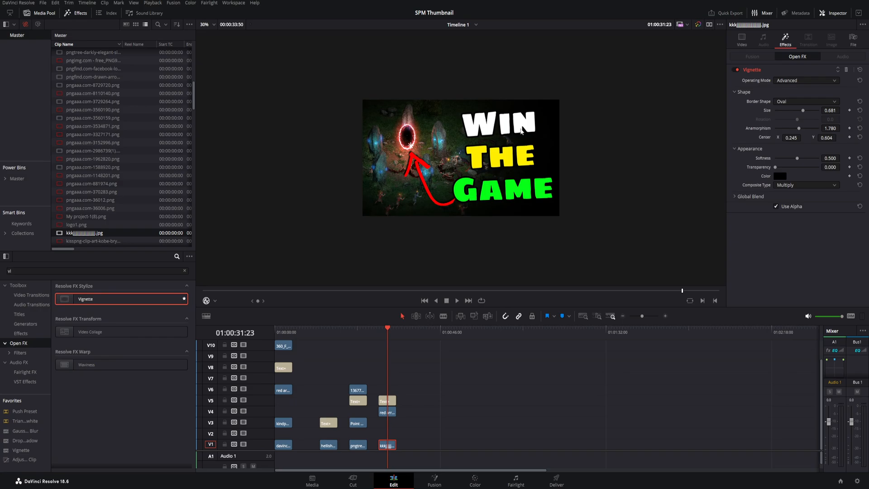
mouse_move(606, 242)
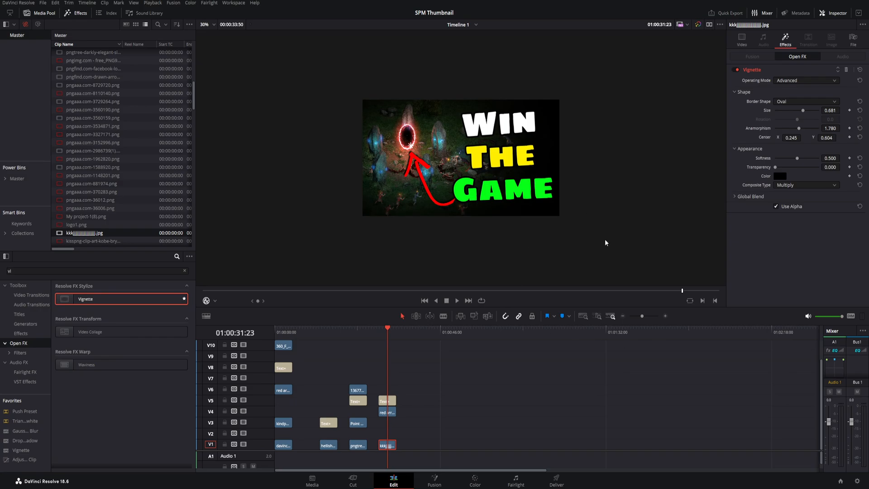
mouse_move(470, 174)
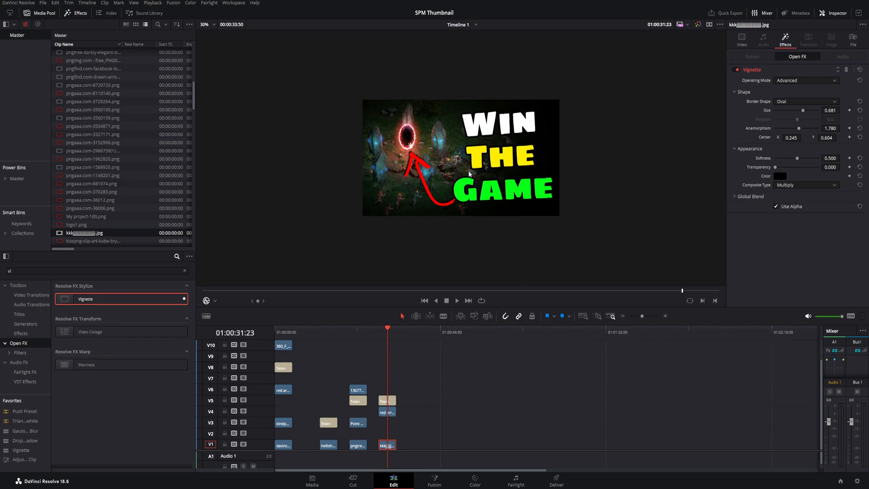
mouse_move(499, 183)
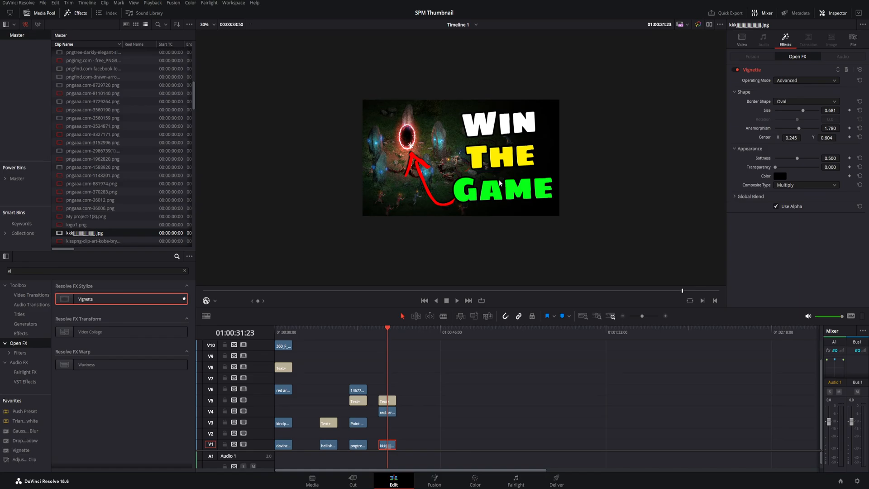
mouse_move(456, 131)
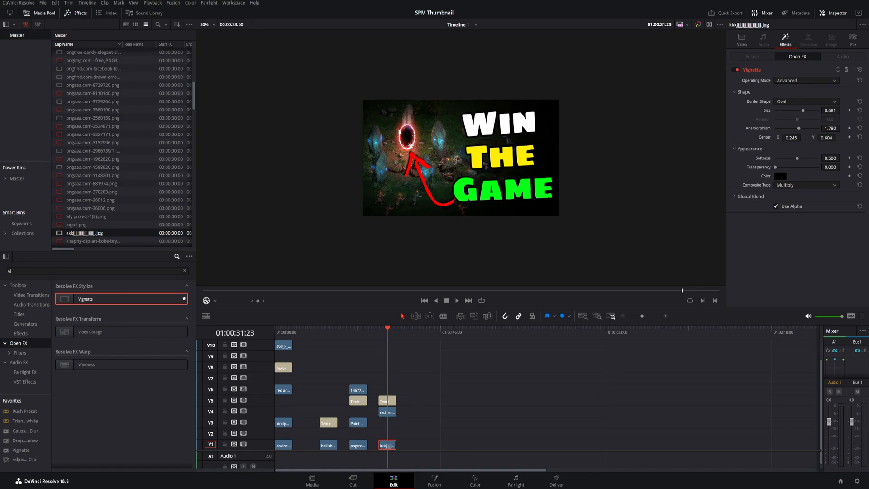
mouse_move(42, 8)
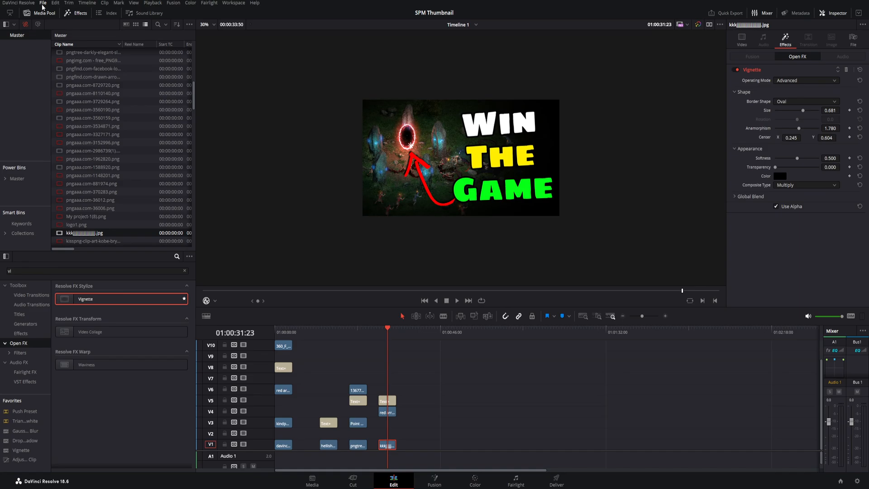
Export the current frame as a still, choosing JPEG as the file format
left_click(43, 3)
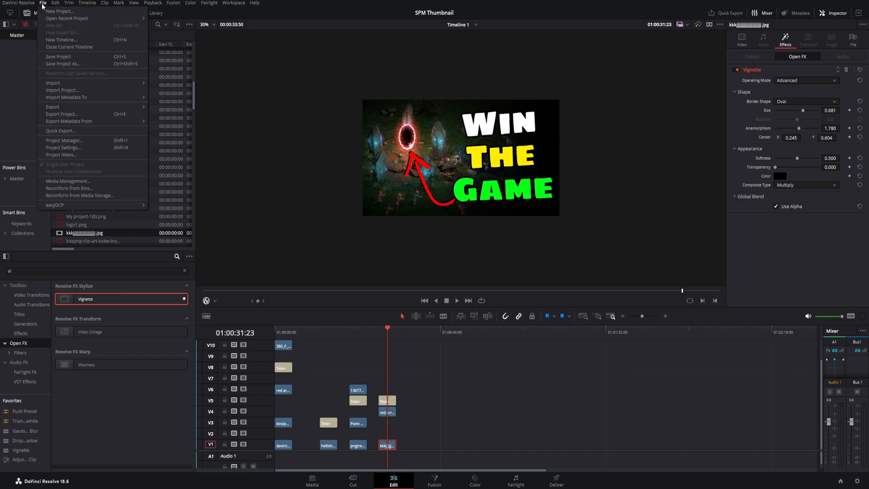
mouse_move(52, 107)
type("fghd")
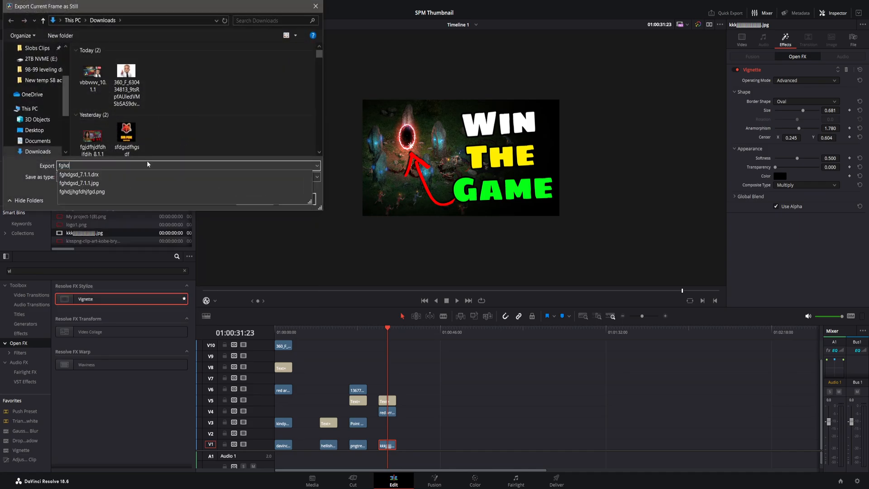
left_click(188, 176)
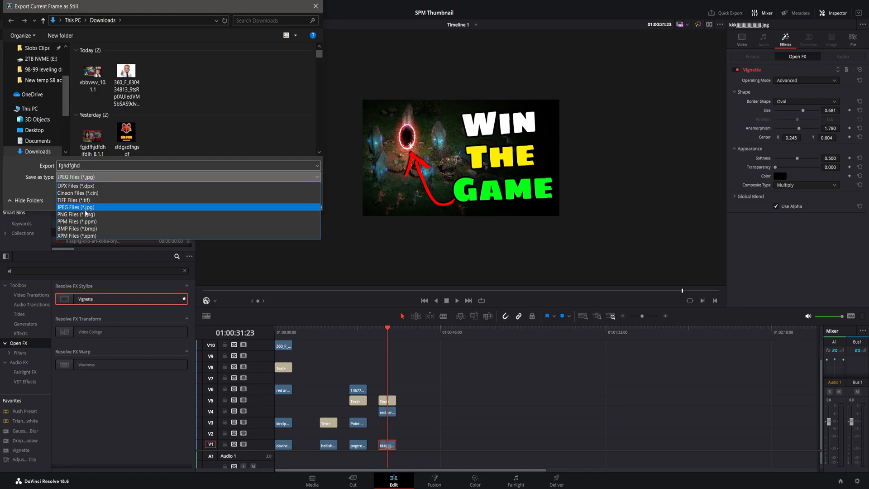
mouse_move(77, 214)
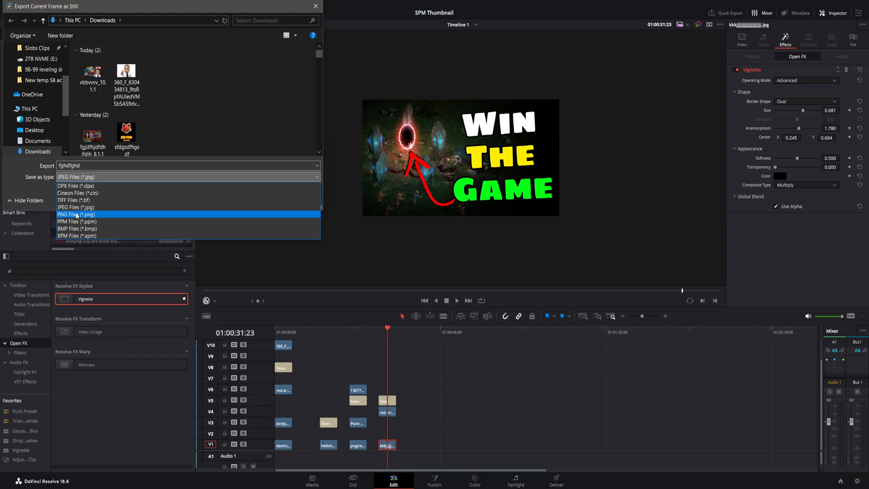
mouse_move(76, 206)
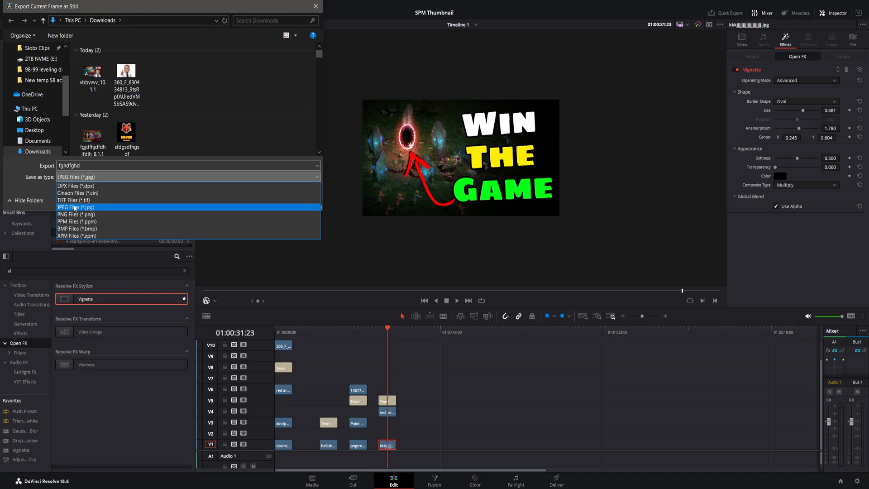
left_click(76, 207)
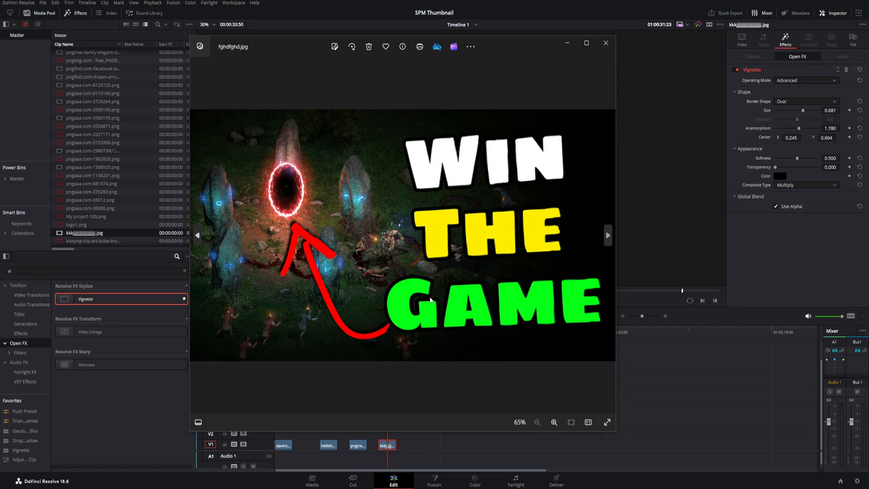
mouse_move(442, 264)
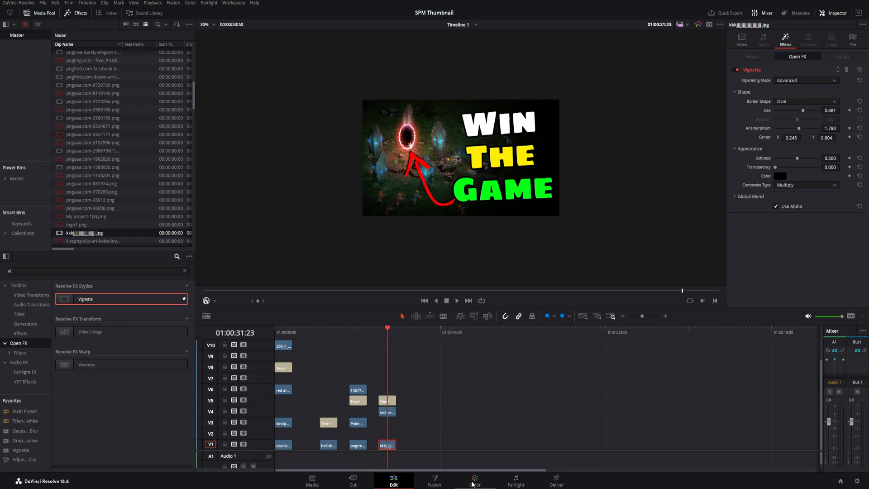
Grab a gallery still on the Color page and export it as 'fghdjdjhdfghj'
left_click(474, 480)
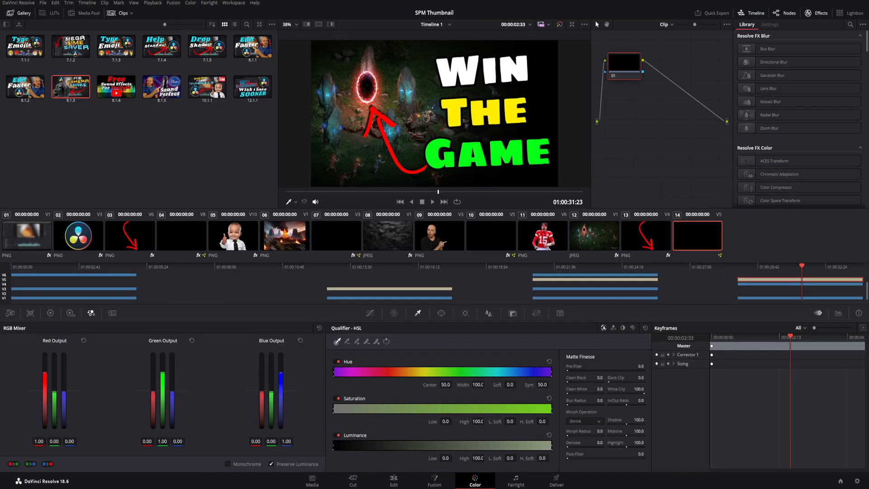
right_click(404, 105)
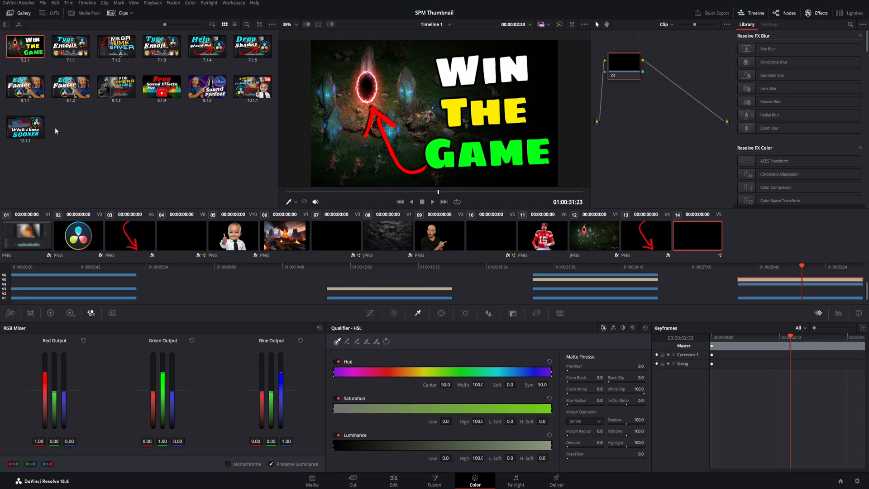
right_click(25, 45)
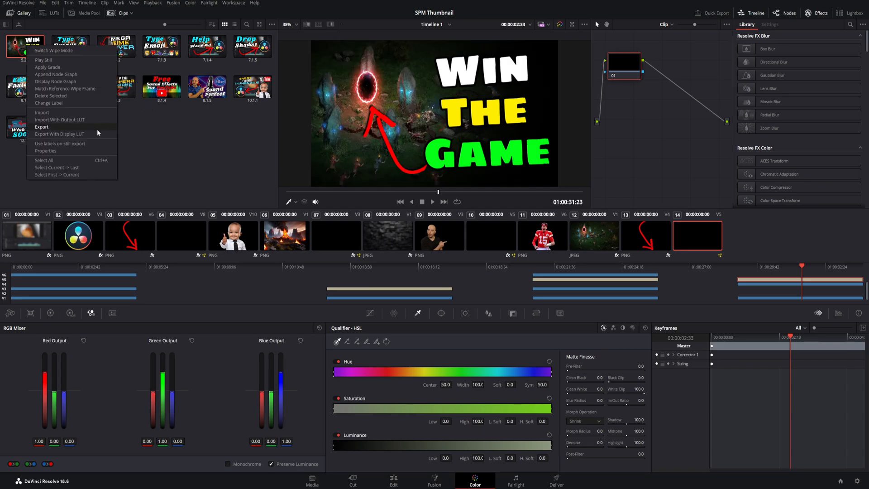
left_click(42, 126)
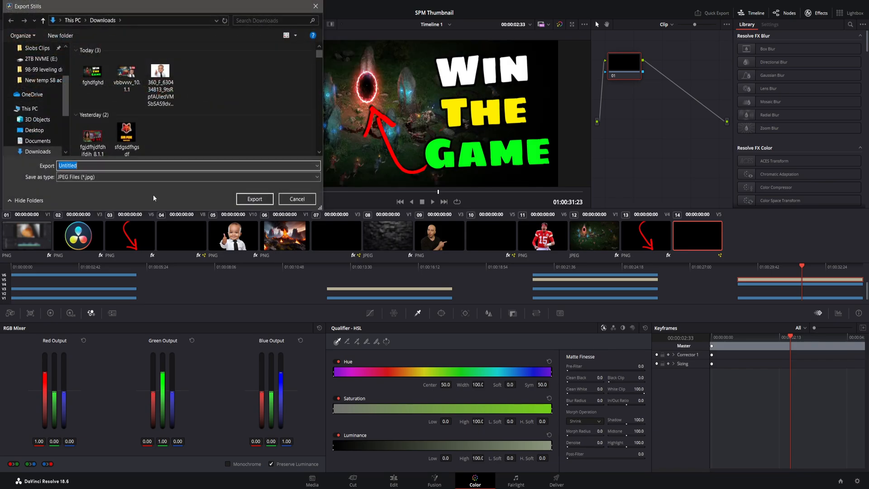
type("fghdjdjhdfghj")
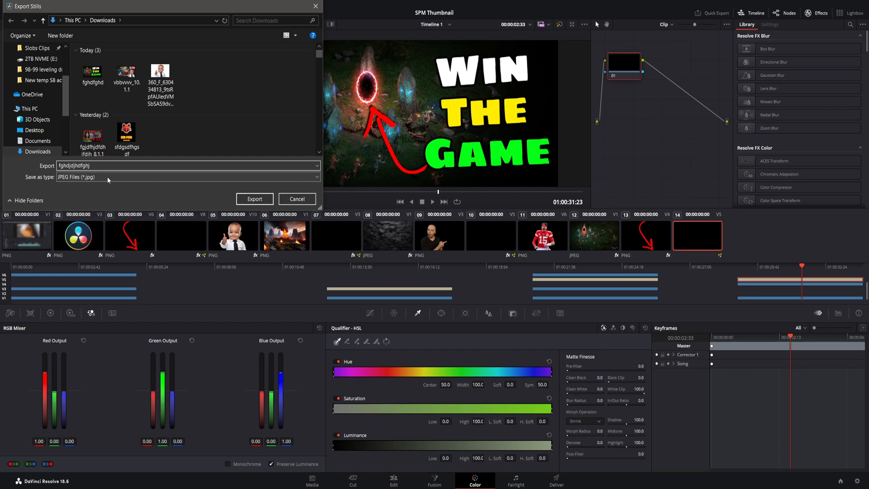